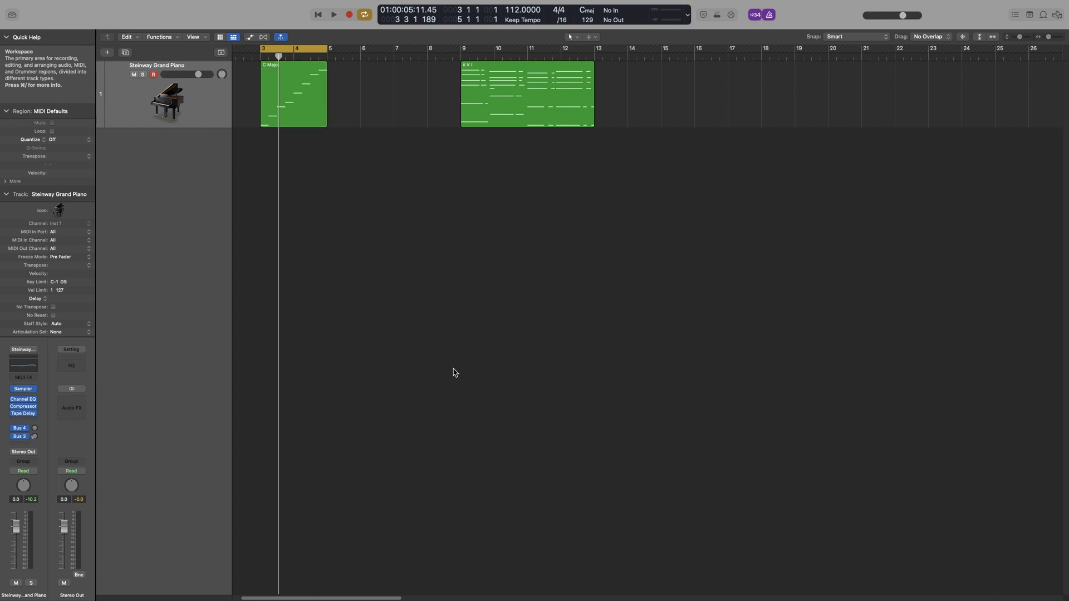
- Bring the C Major region's ascending scale notes into the Piano Roll editor
double_click(293, 94)
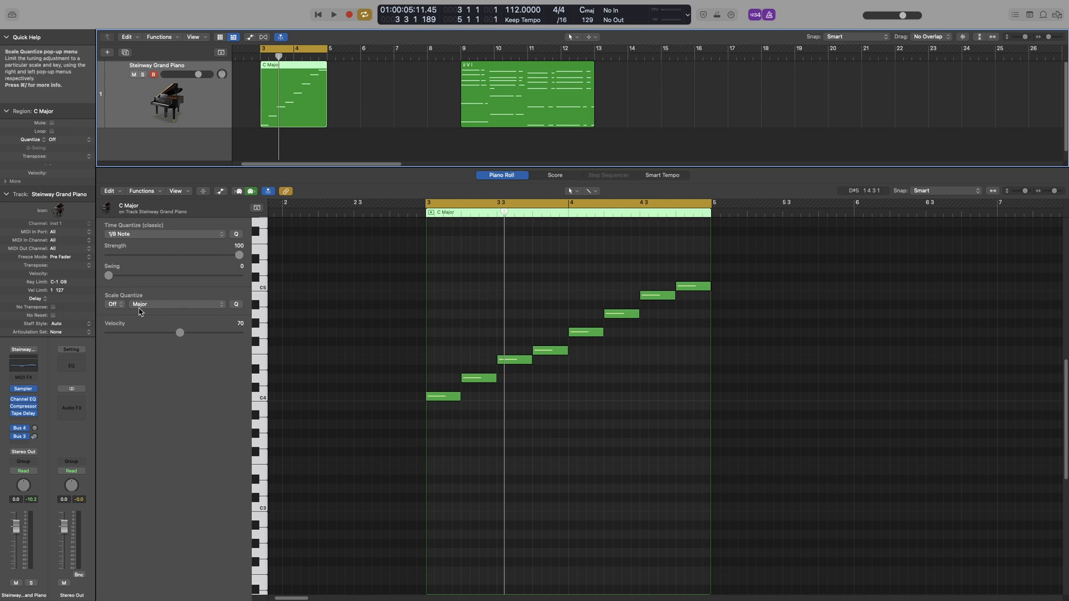
mouse_move(163, 347)
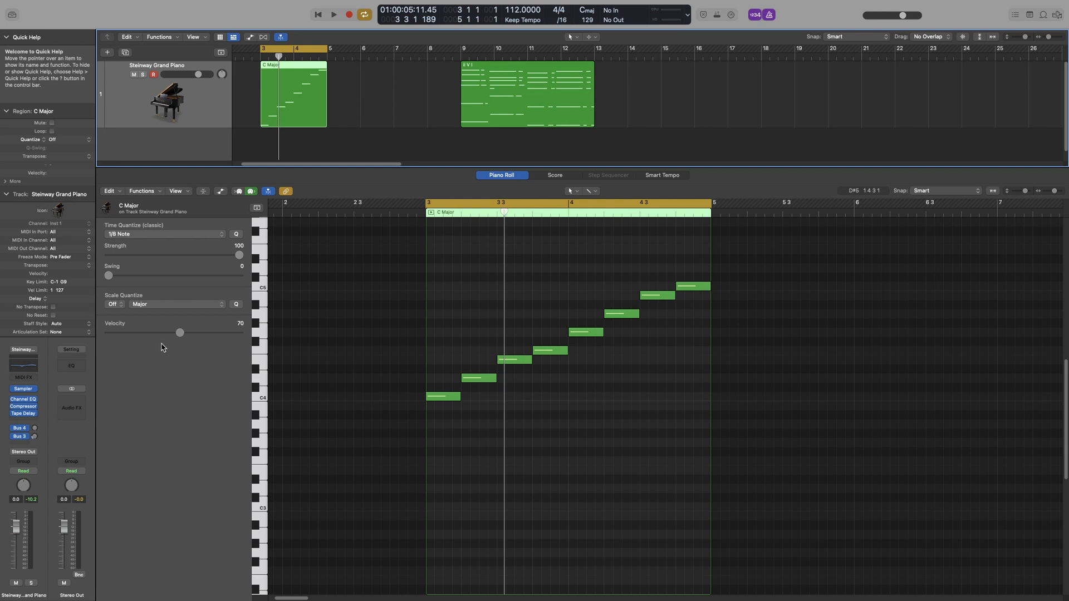
mouse_move(549, 457)
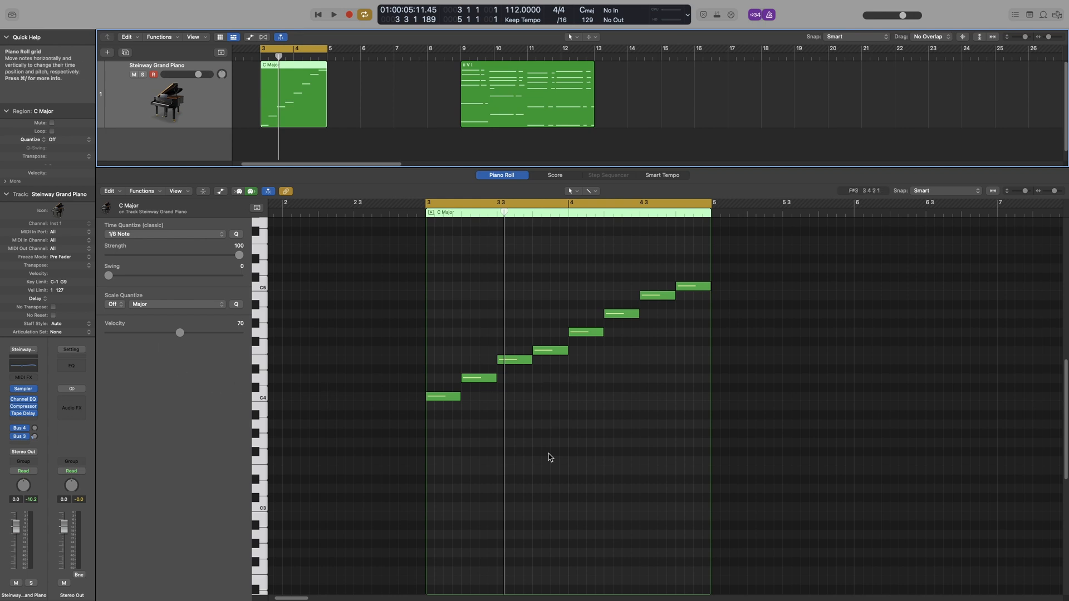
mouse_move(261, 317)
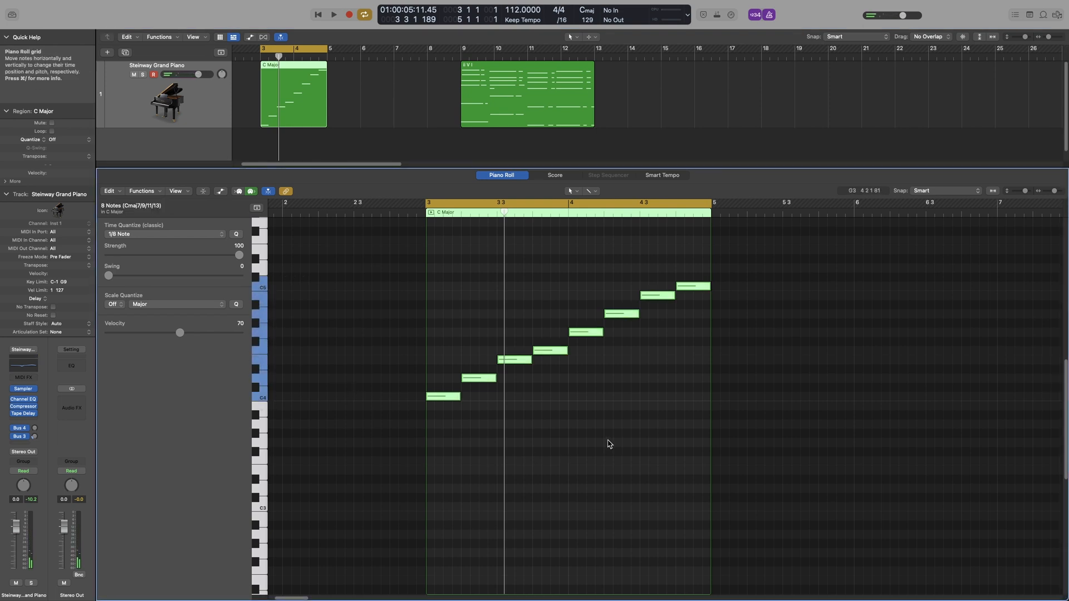
mouse_move(387, 476)
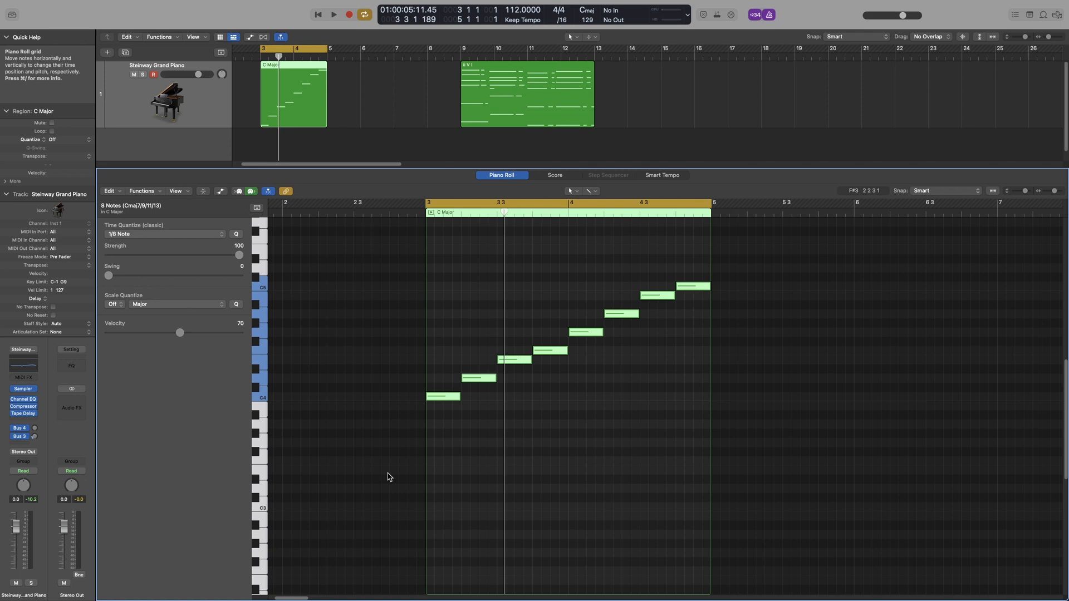
- Nudge the fourth note up a semitone and set Scale Quantize to root C, scale Major
left_click(599, 466)
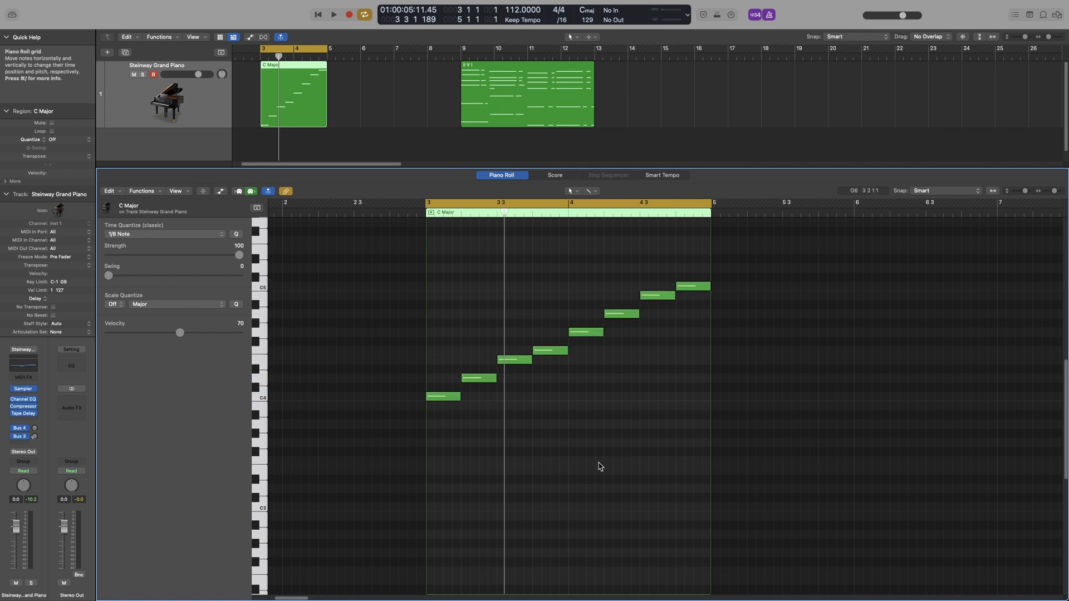
mouse_move(500, 347)
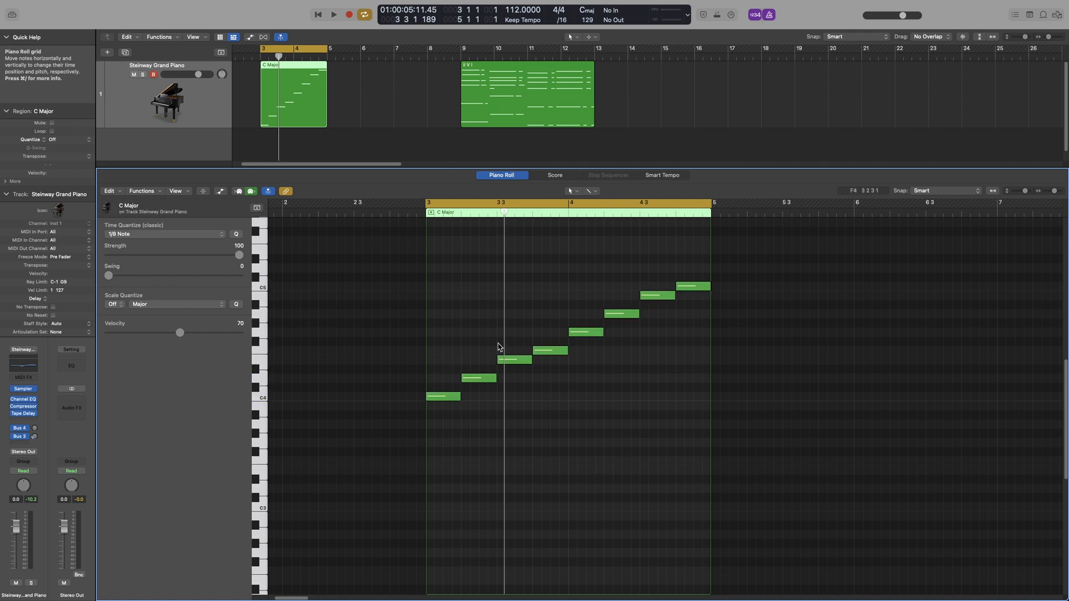
left_click(548, 341)
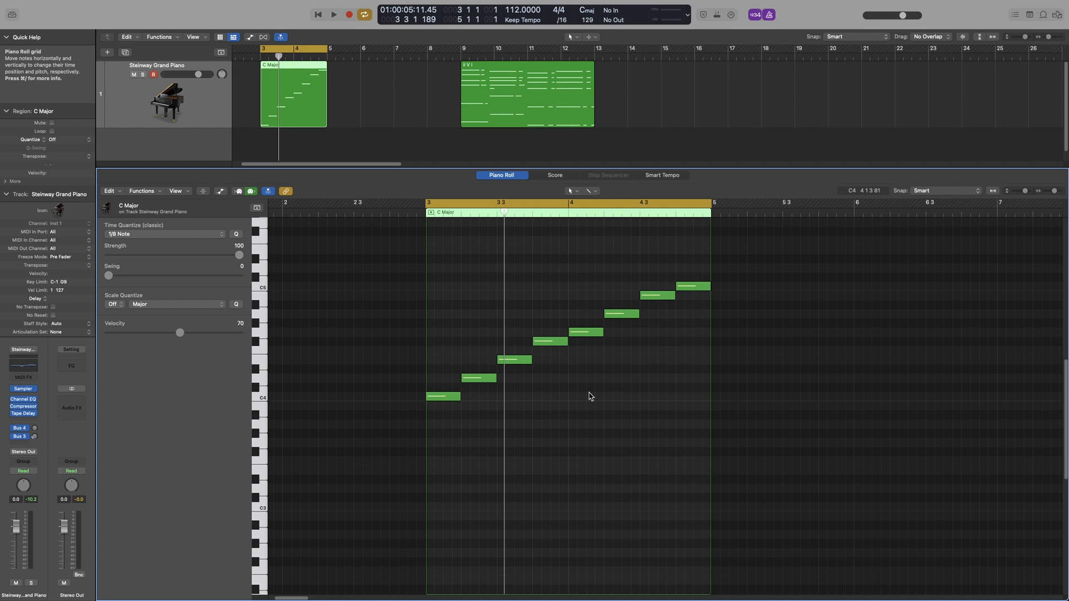
mouse_move(496, 497)
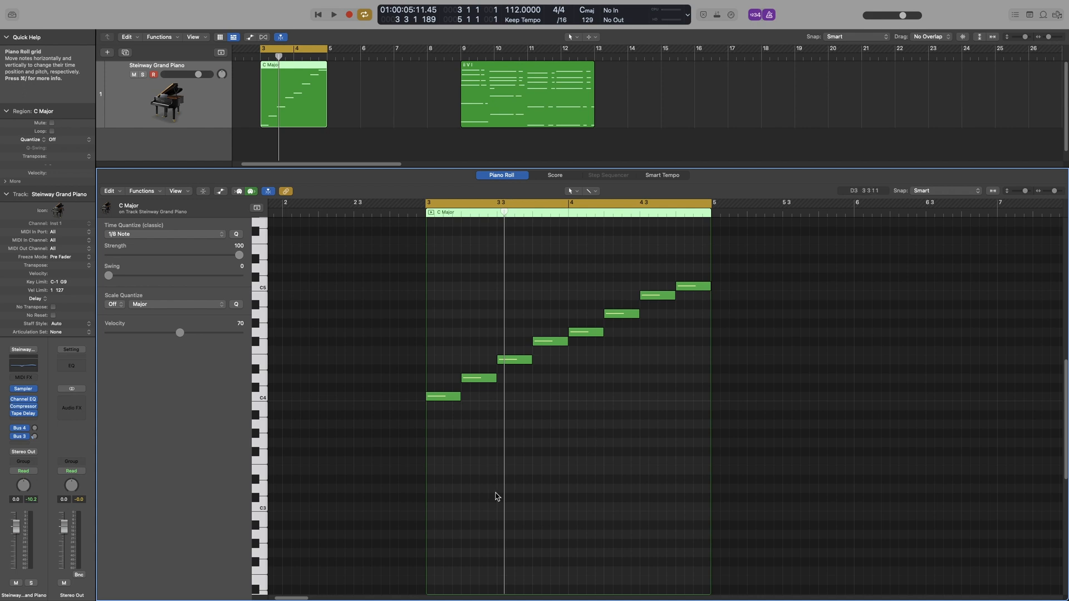
left_click(113, 304)
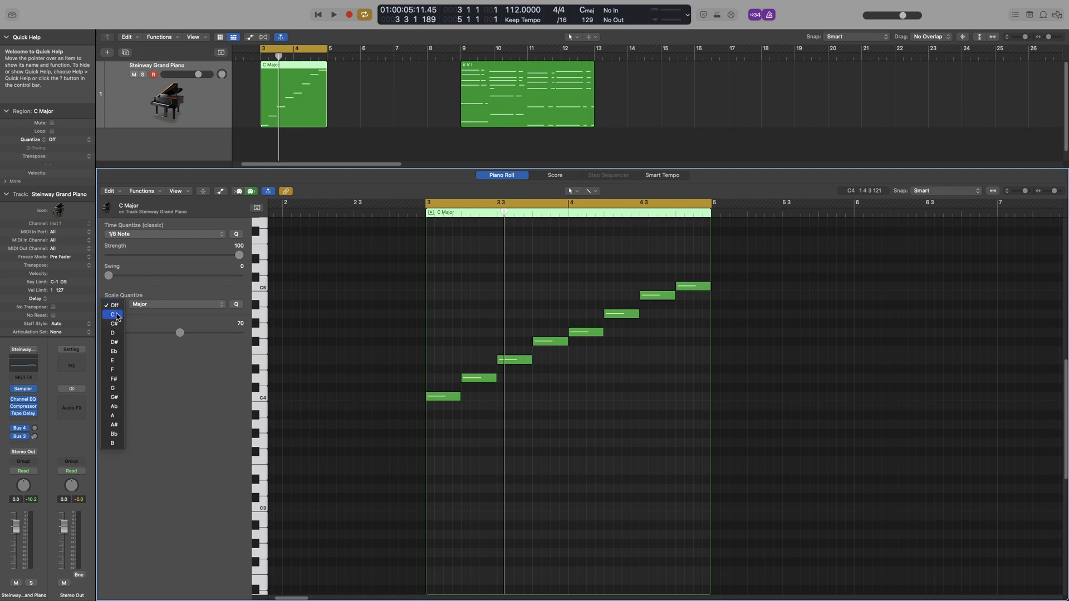
mouse_move(117, 319)
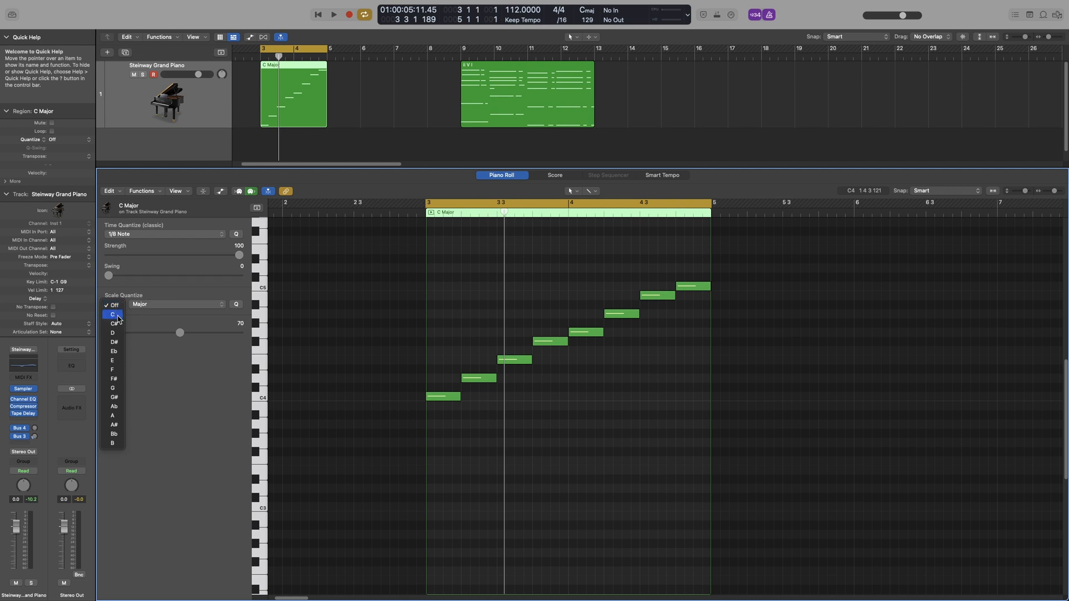
left_click(113, 314)
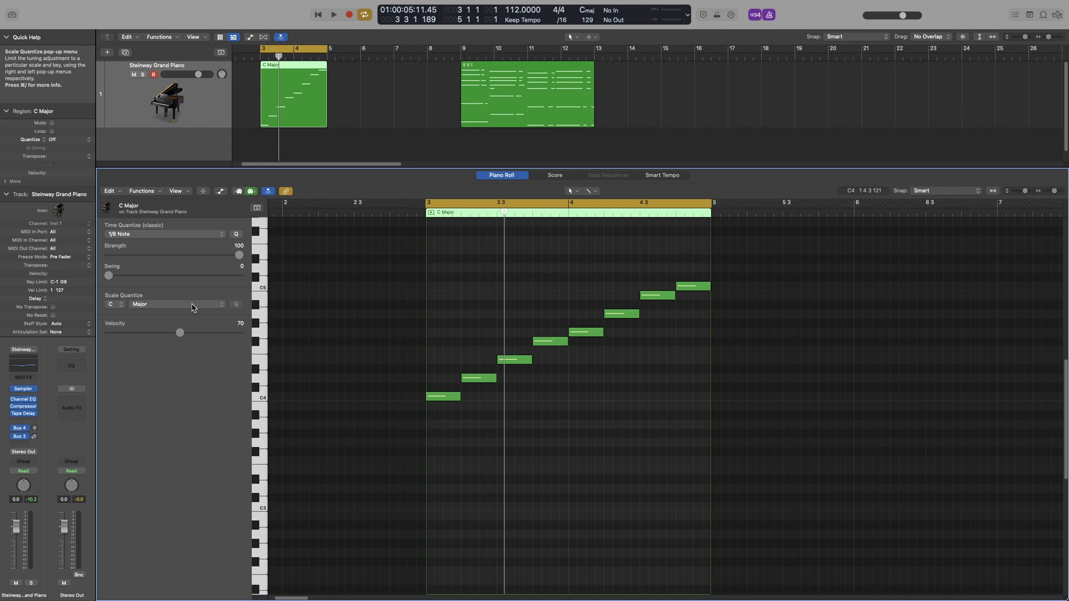
left_click(177, 304)
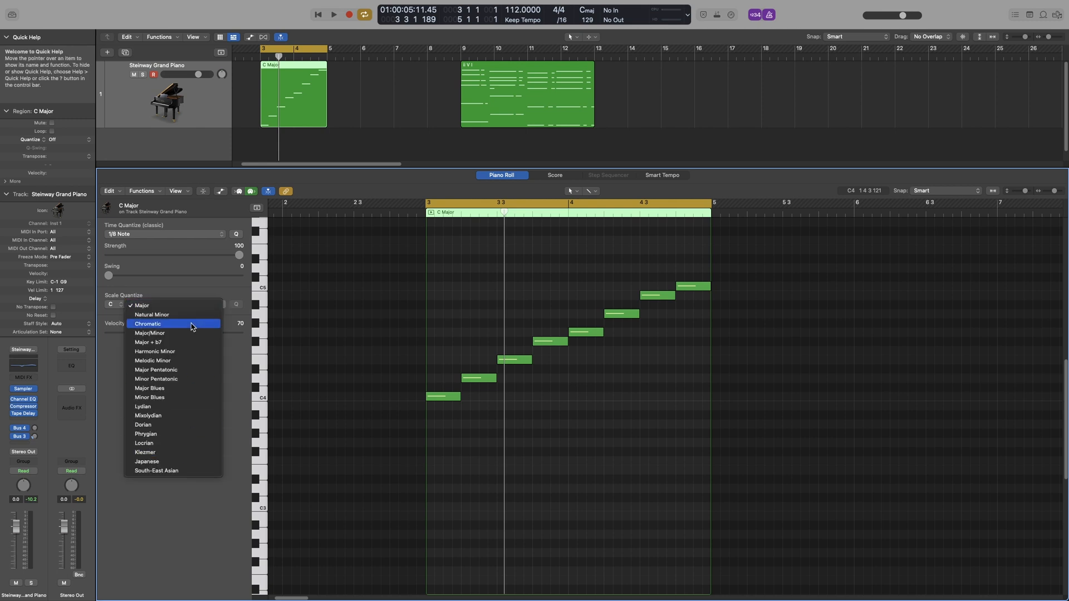
left_click(141, 305)
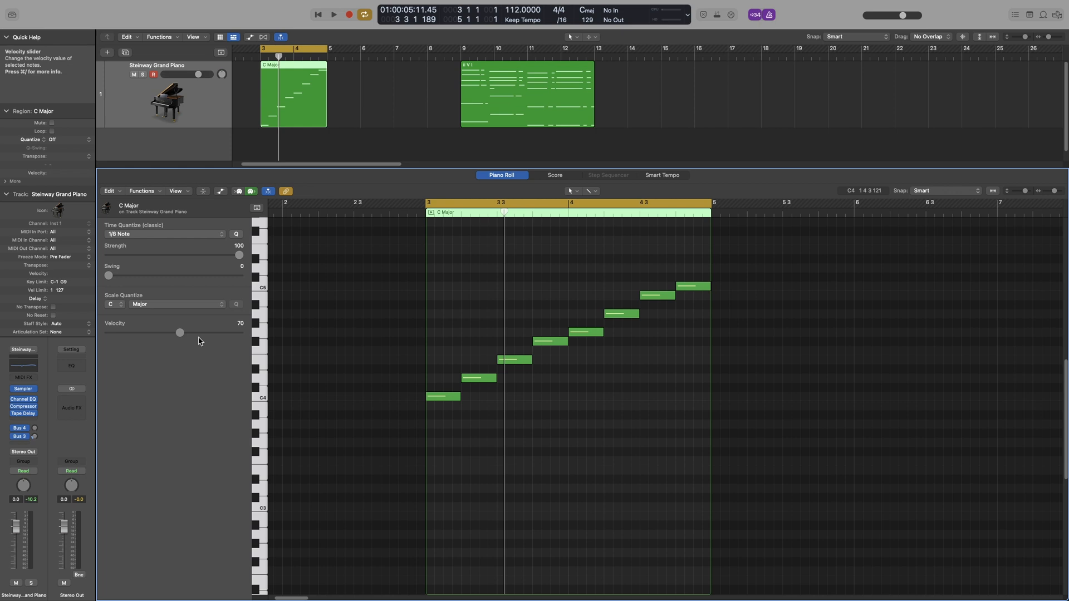
mouse_move(612, 421)
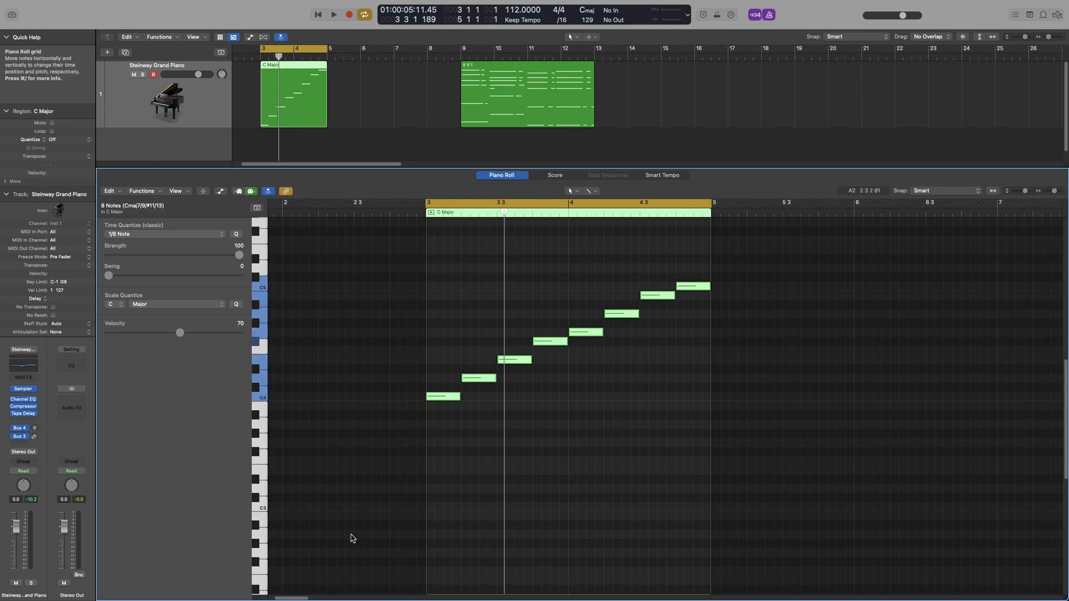
mouse_move(236, 304)
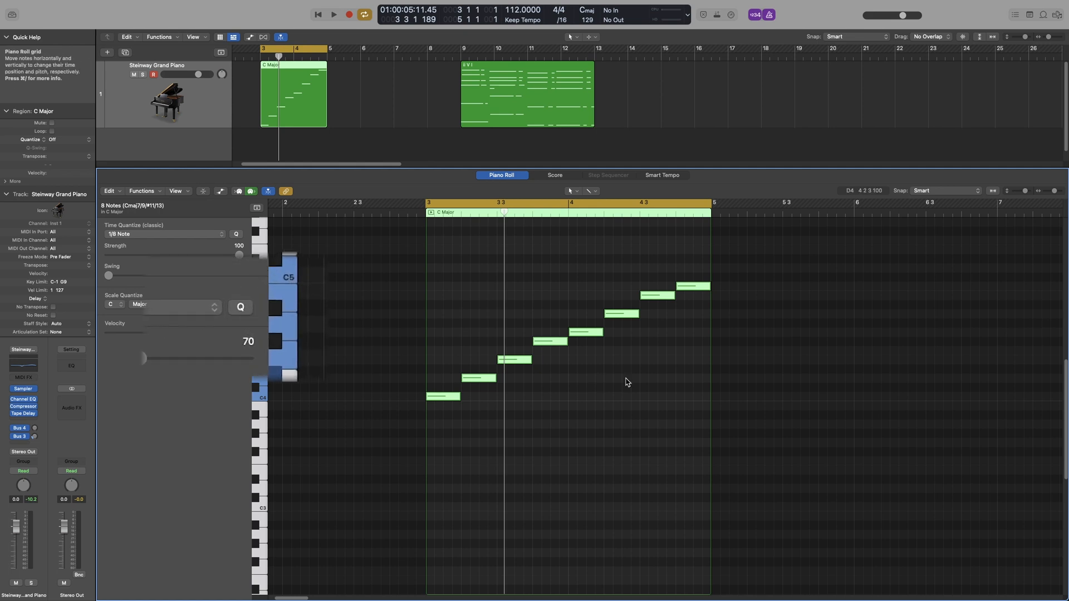
mouse_move(240, 307)
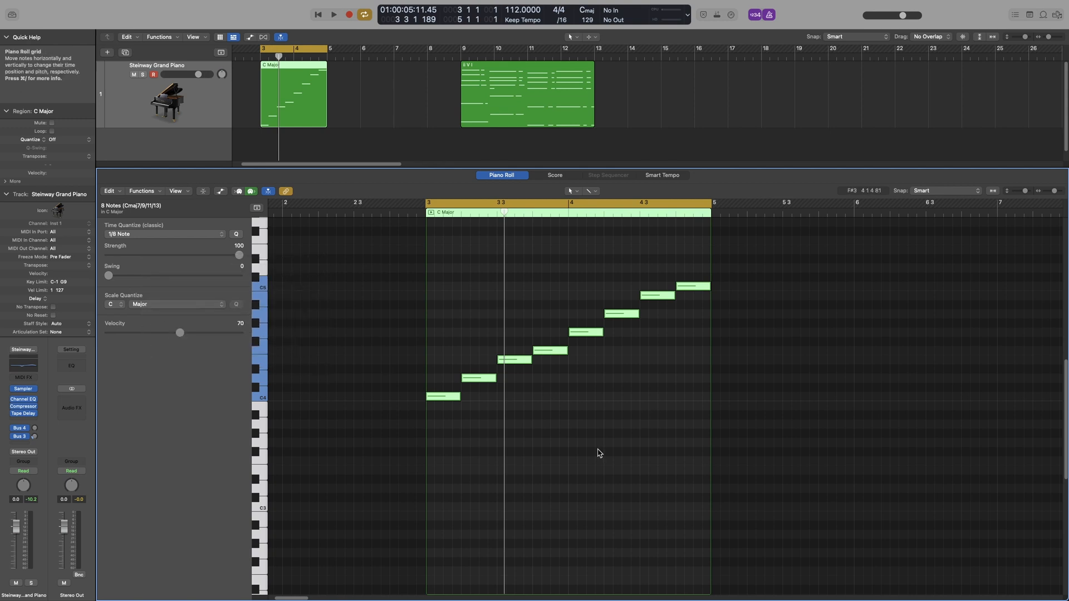
mouse_move(551, 360)
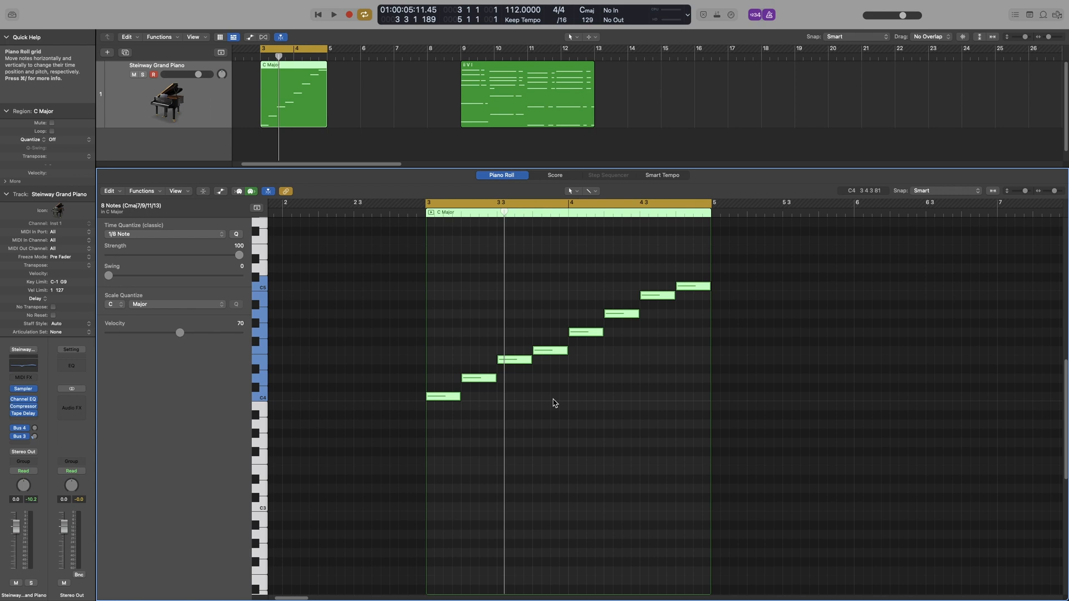
mouse_move(566, 422)
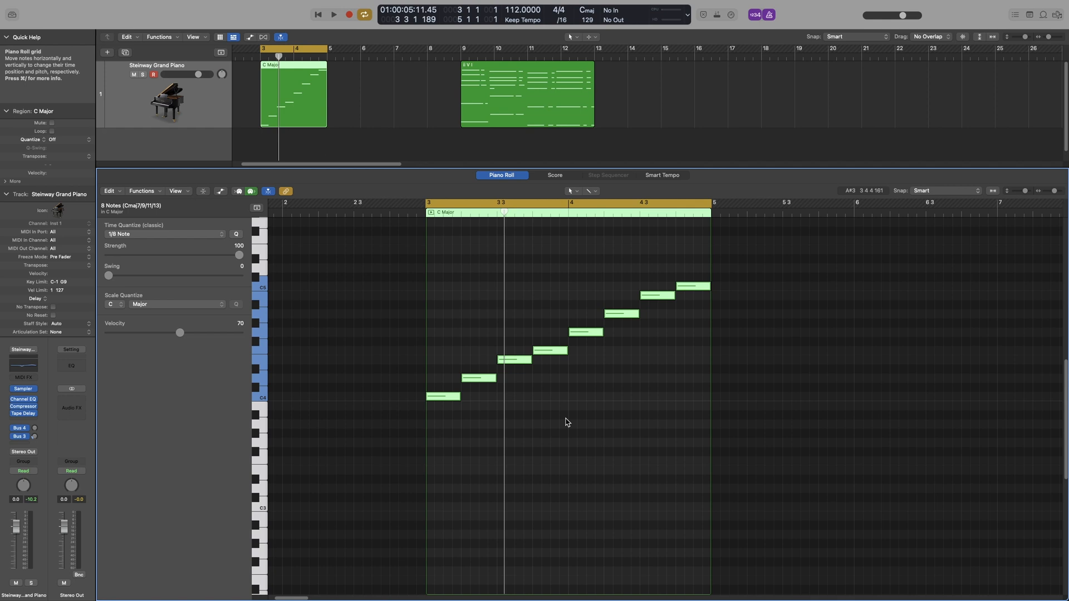
mouse_move(555, 393)
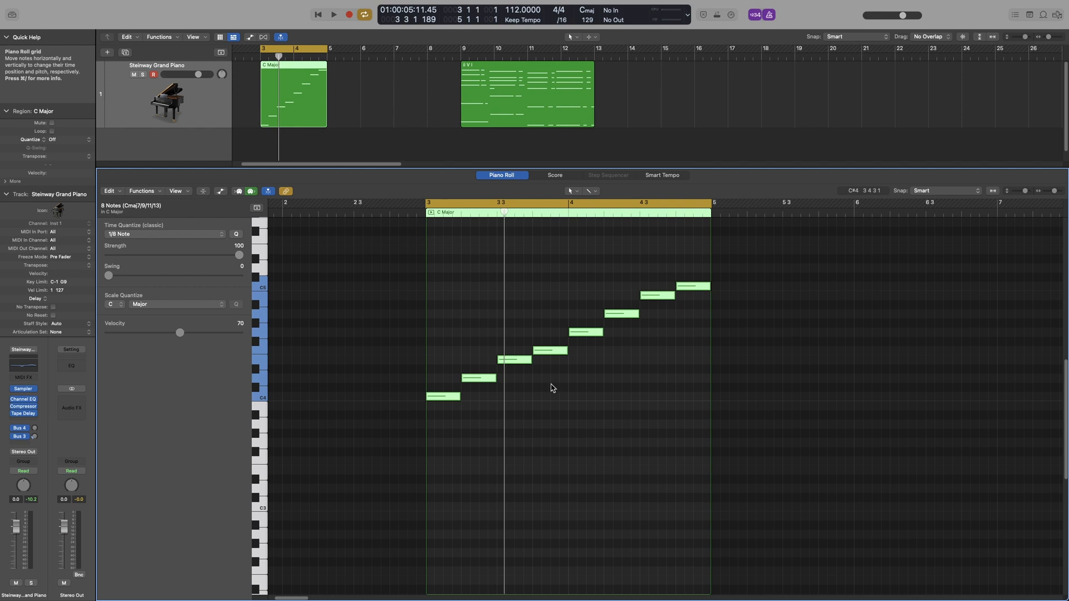
- Raise the fourth note, scale-quantize it with Q, and confirm it now sits on G4
left_click(551, 351)
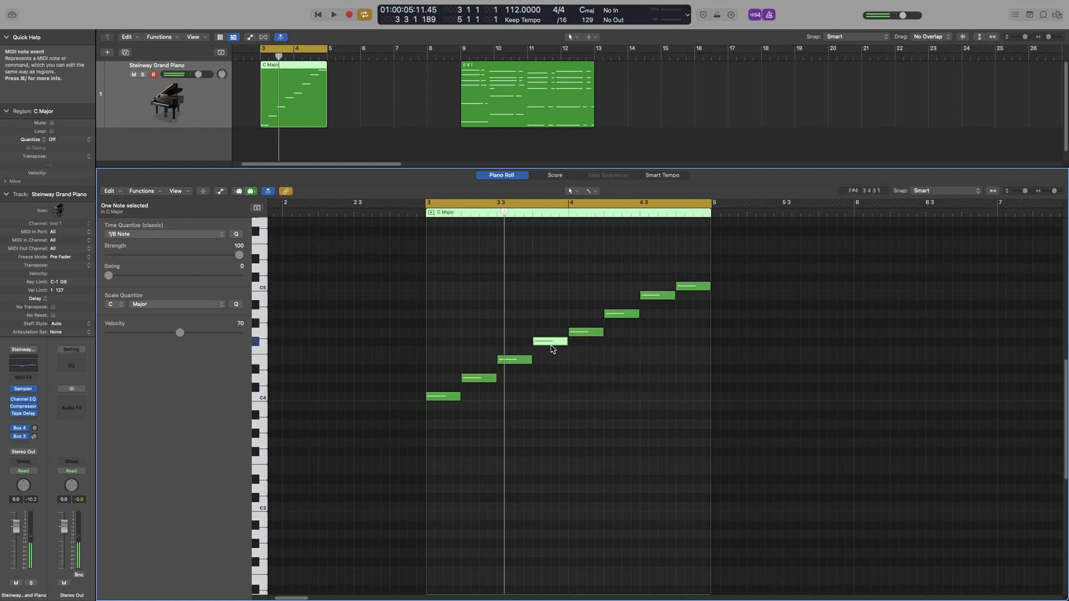
mouse_move(554, 357)
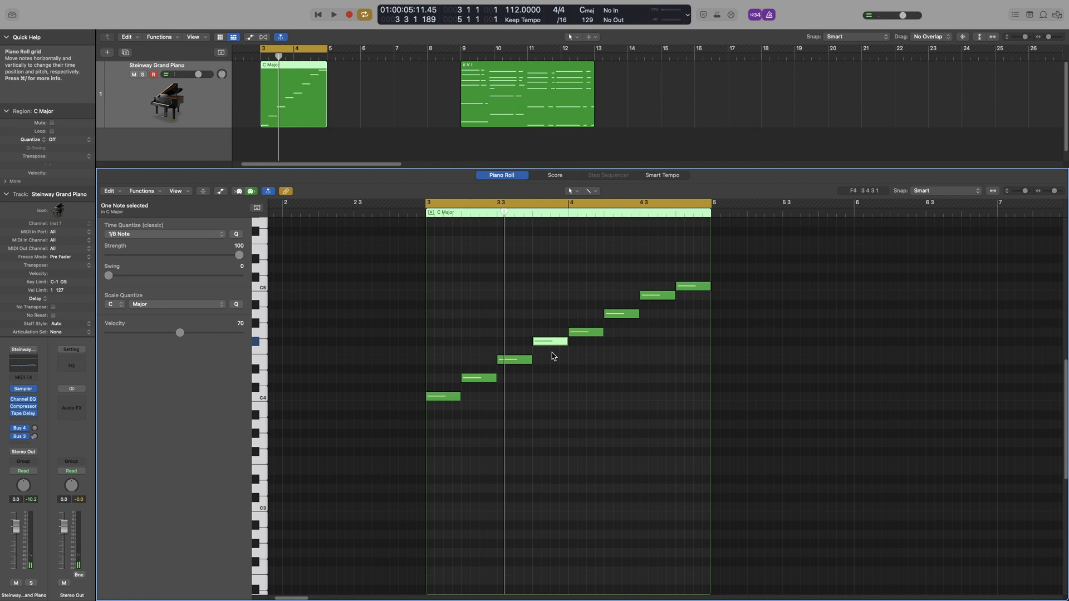
mouse_move(569, 374)
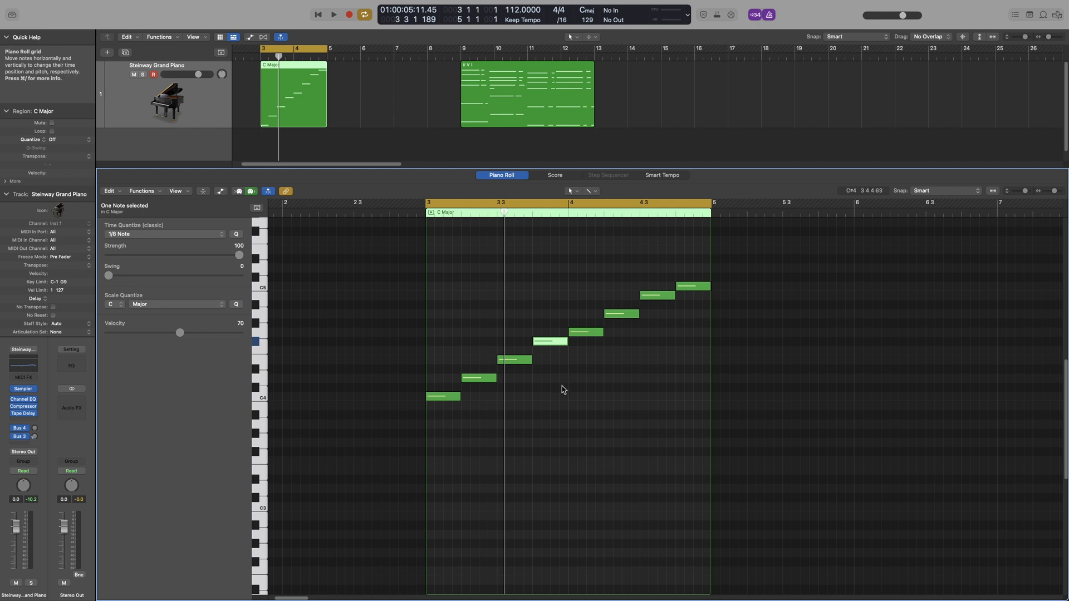
left_click(236, 304)
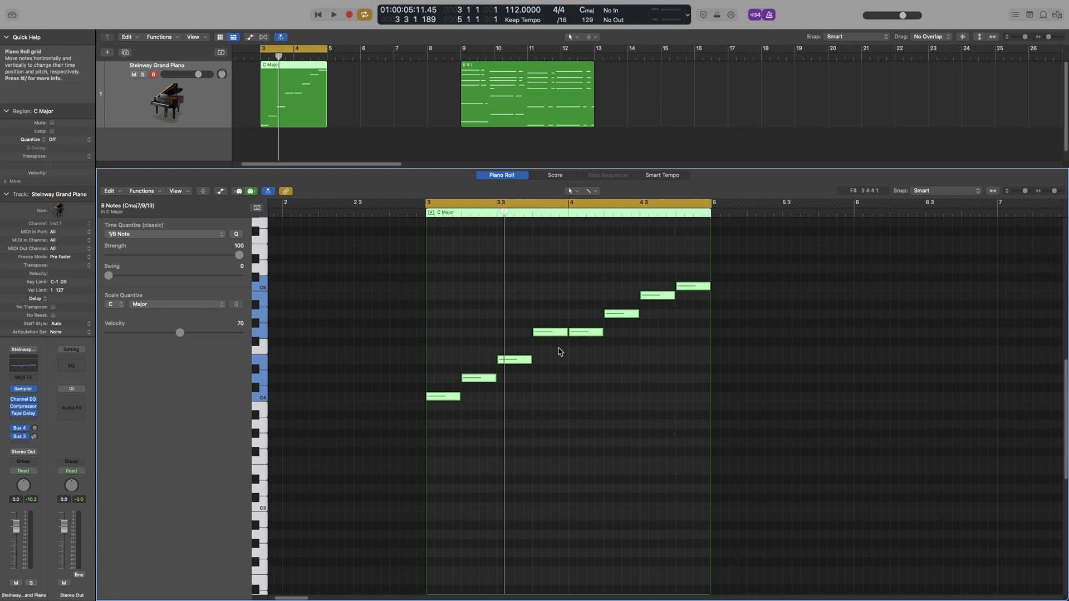
left_click(546, 333)
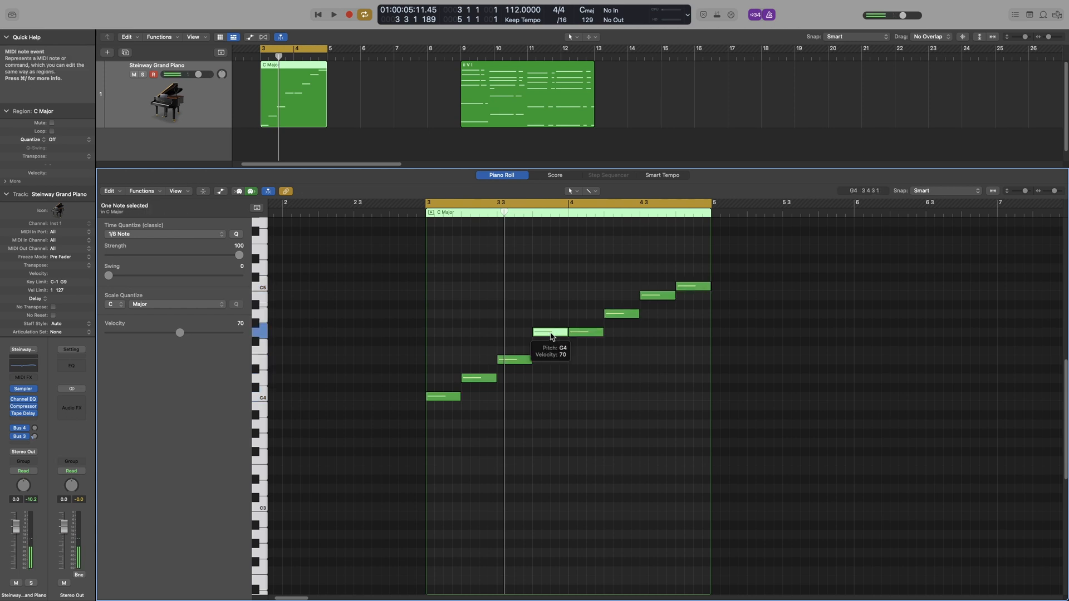
mouse_move(571, 418)
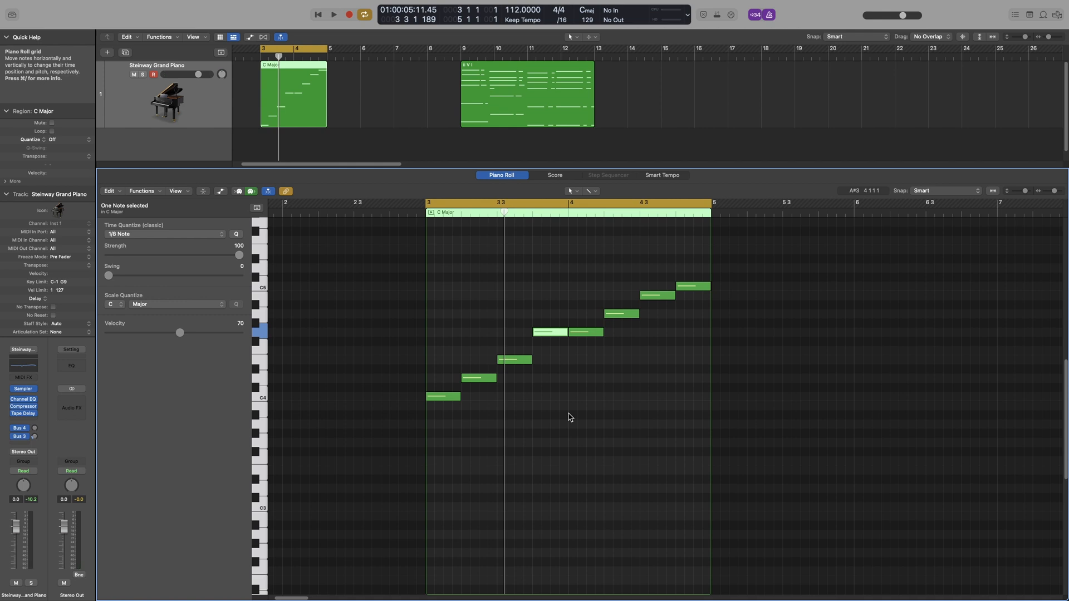
mouse_move(532, 388)
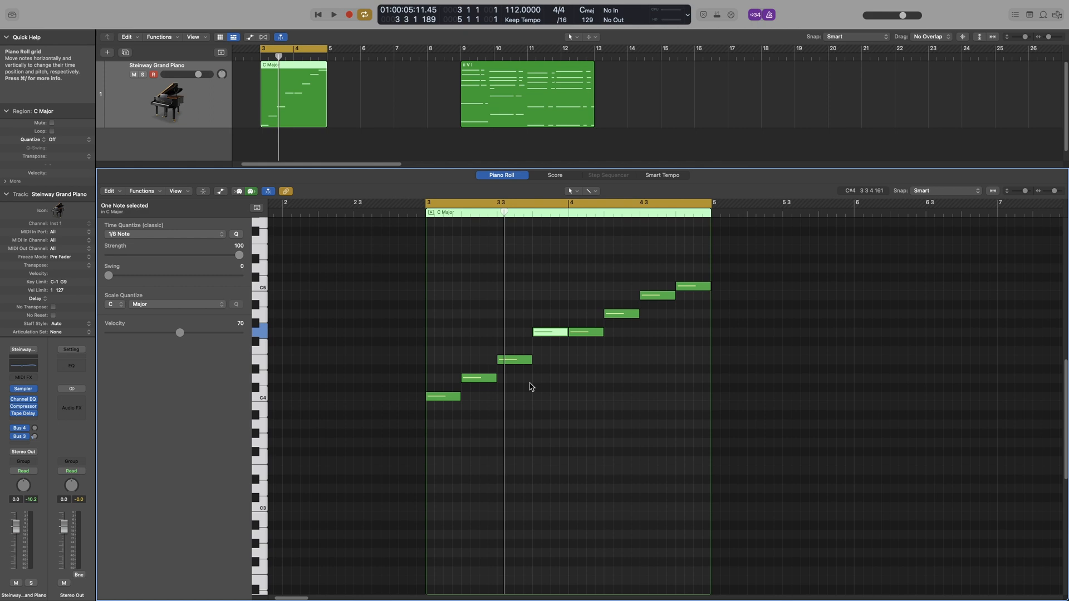
mouse_move(630, 443)
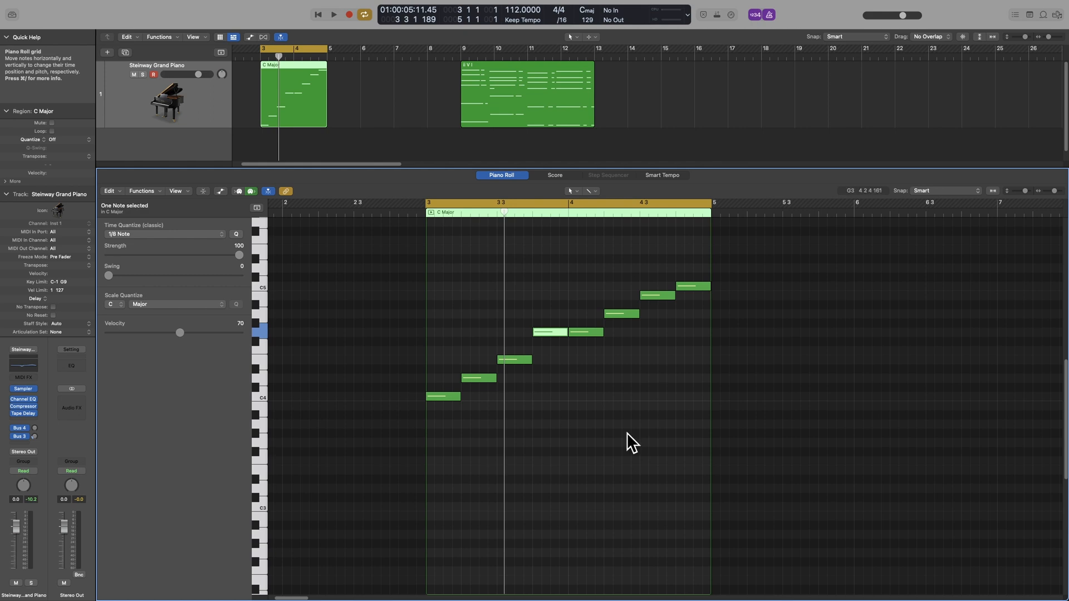
mouse_move(552, 482)
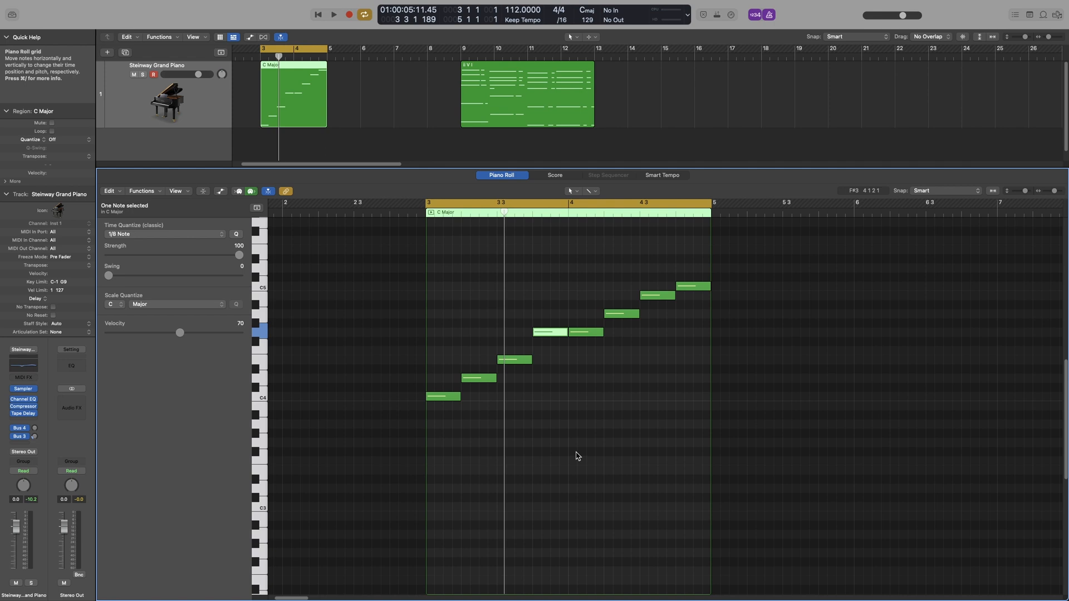
mouse_move(581, 447)
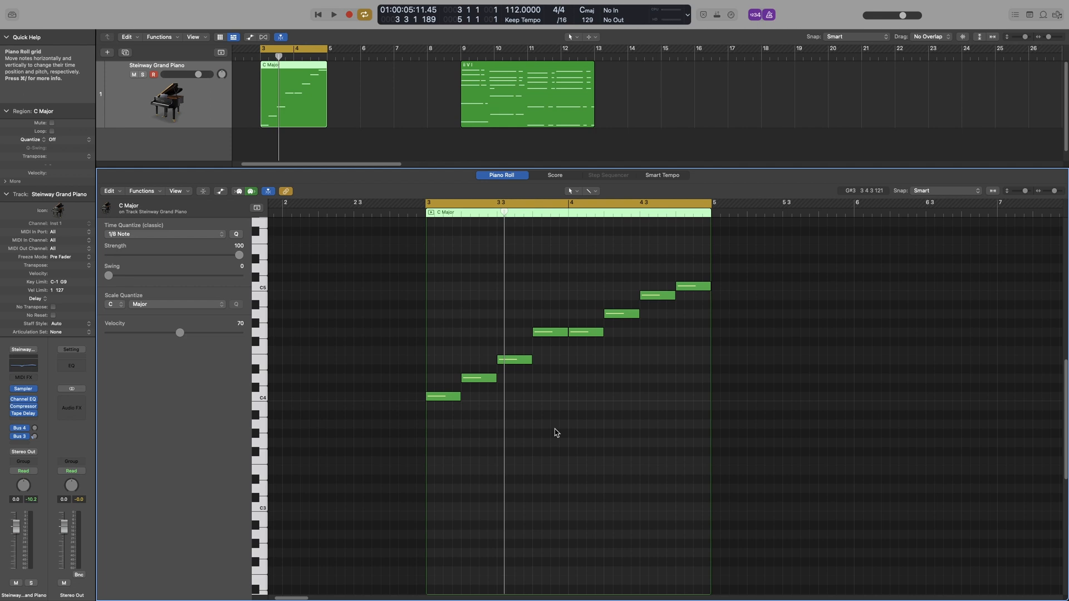
- Change the Scale Quantize root to G Major and snap the eight notes to it
left_click(550, 341)
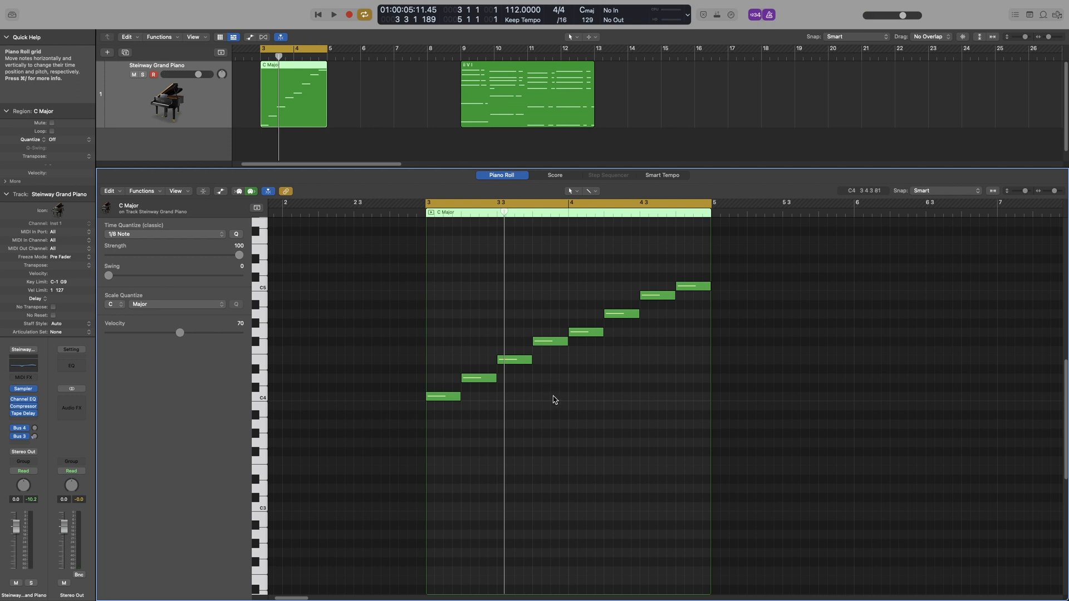
mouse_move(551, 397)
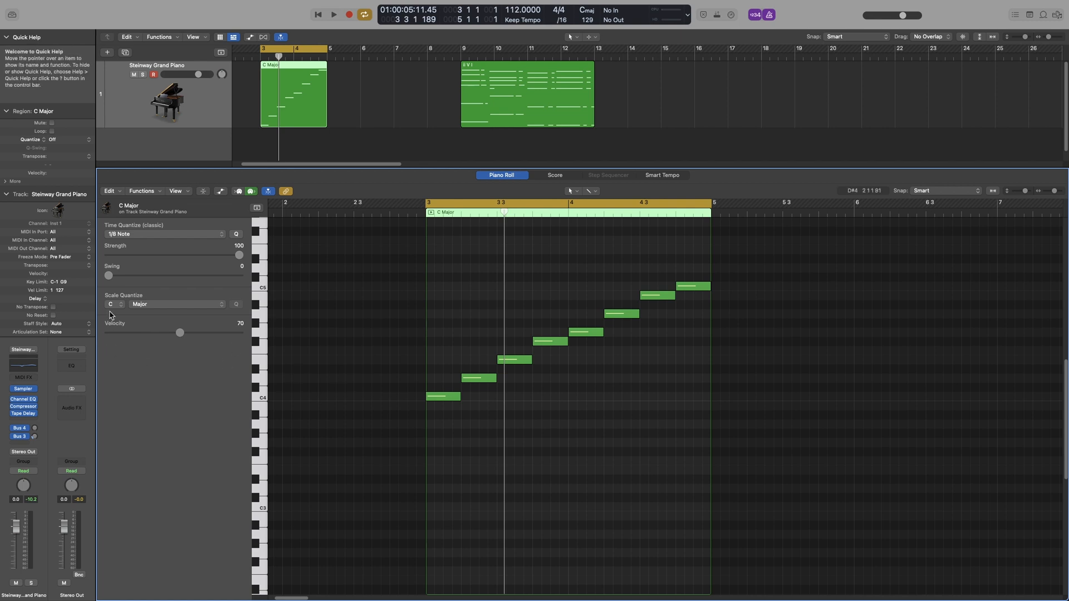
left_click(114, 304)
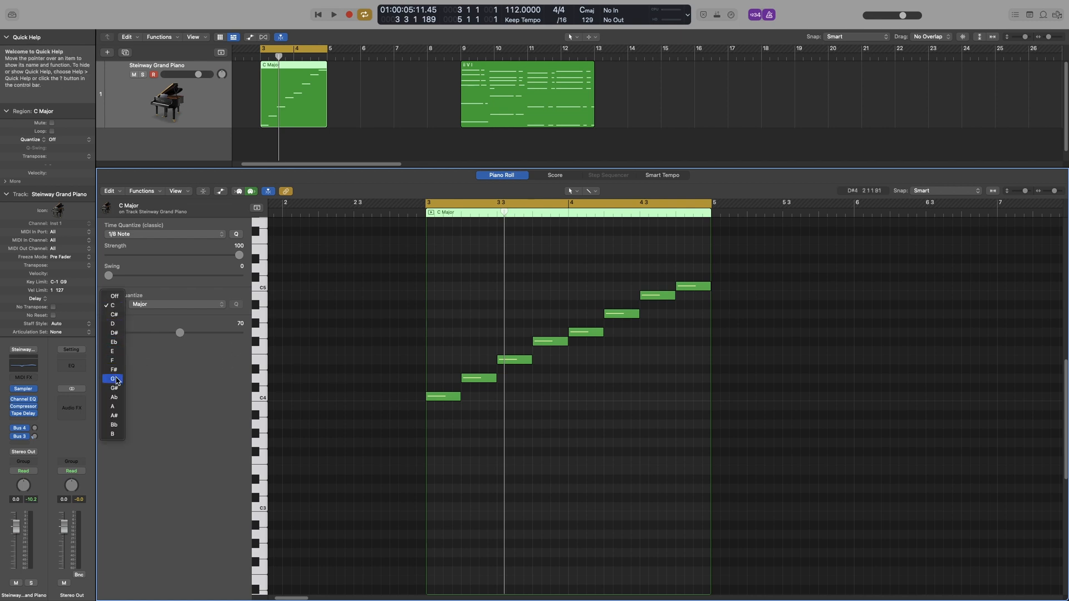
left_click(112, 379)
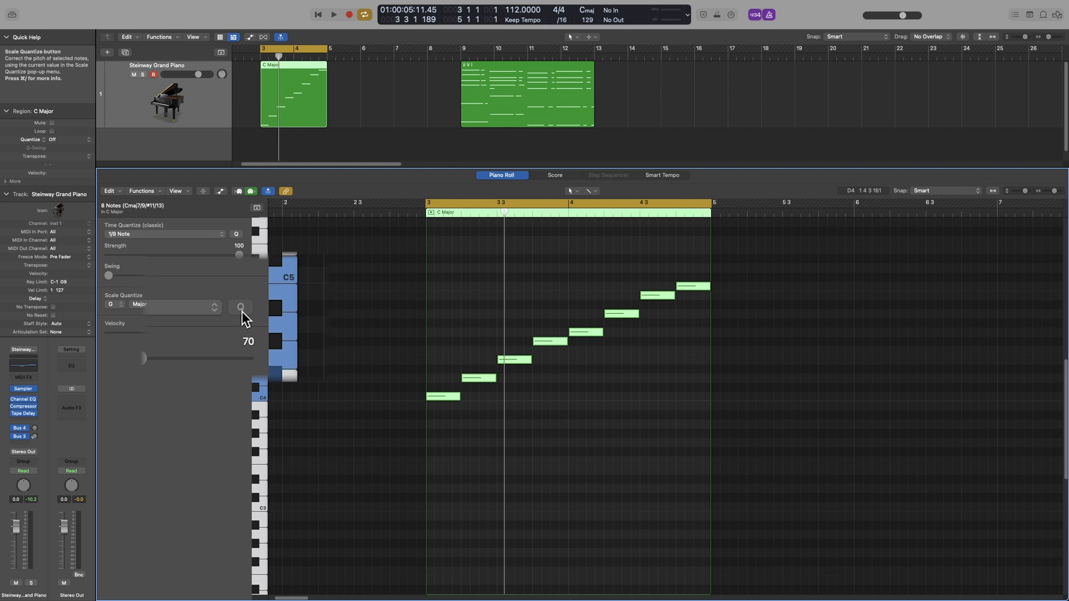
left_click(241, 308)
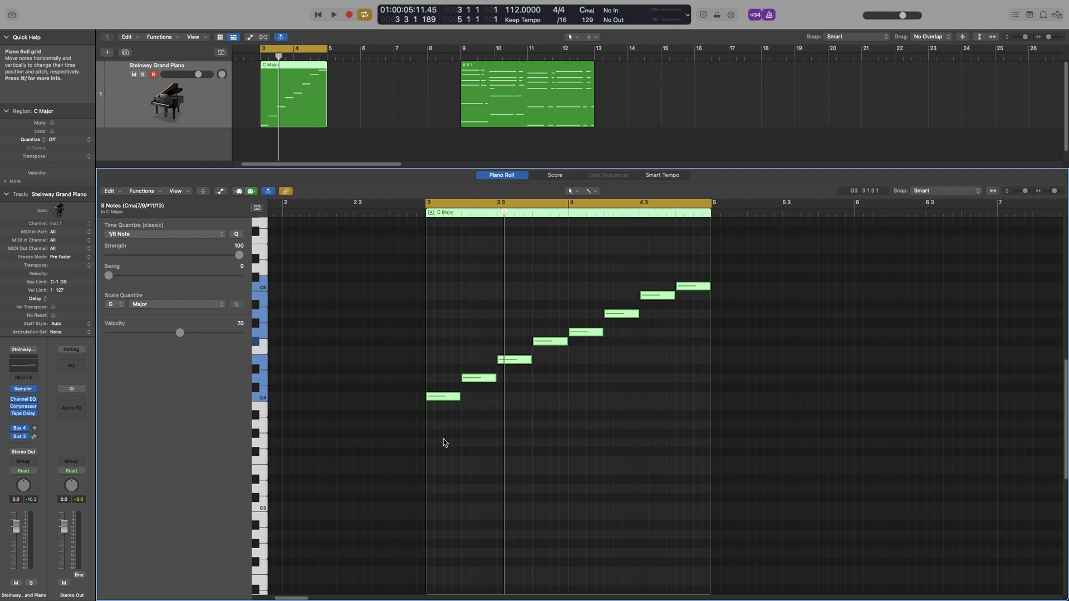
mouse_move(520, 487)
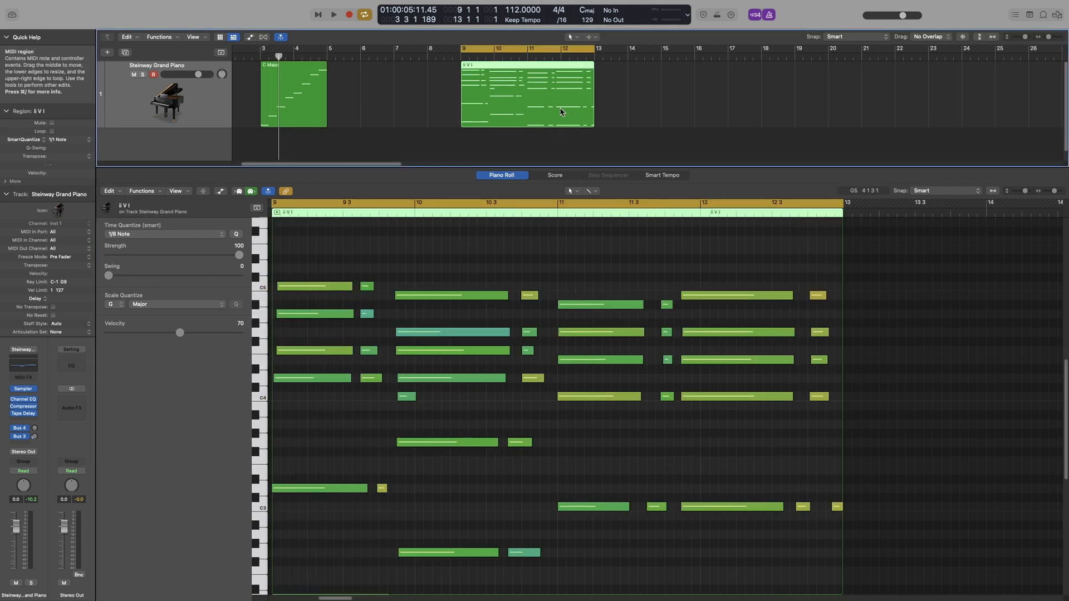
- Show the chord progression region in the Piano Roll and briefly play it back
left_click(333, 13)
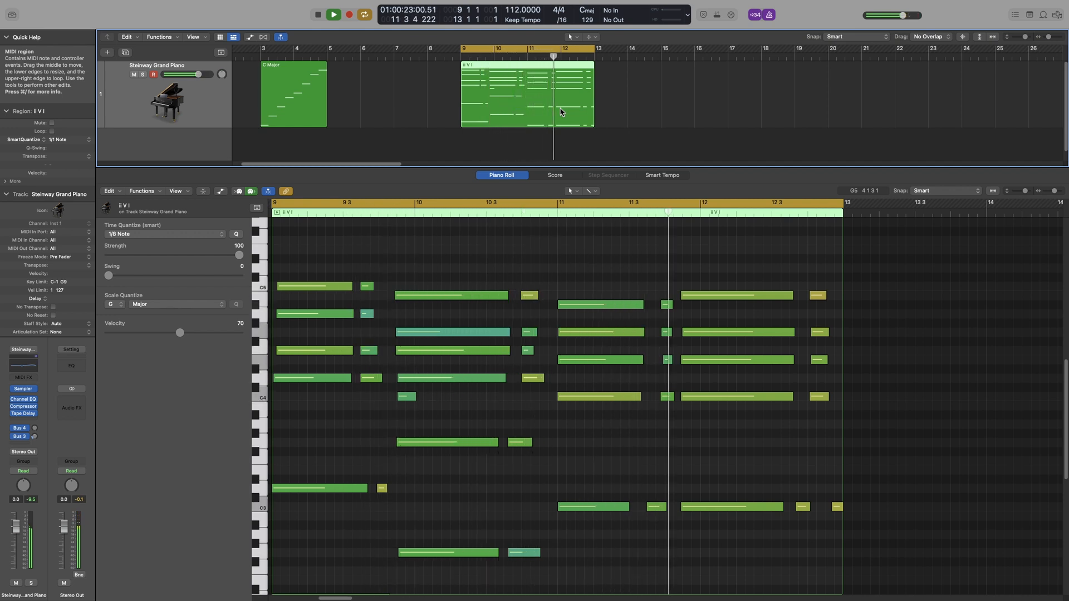
left_click(333, 13)
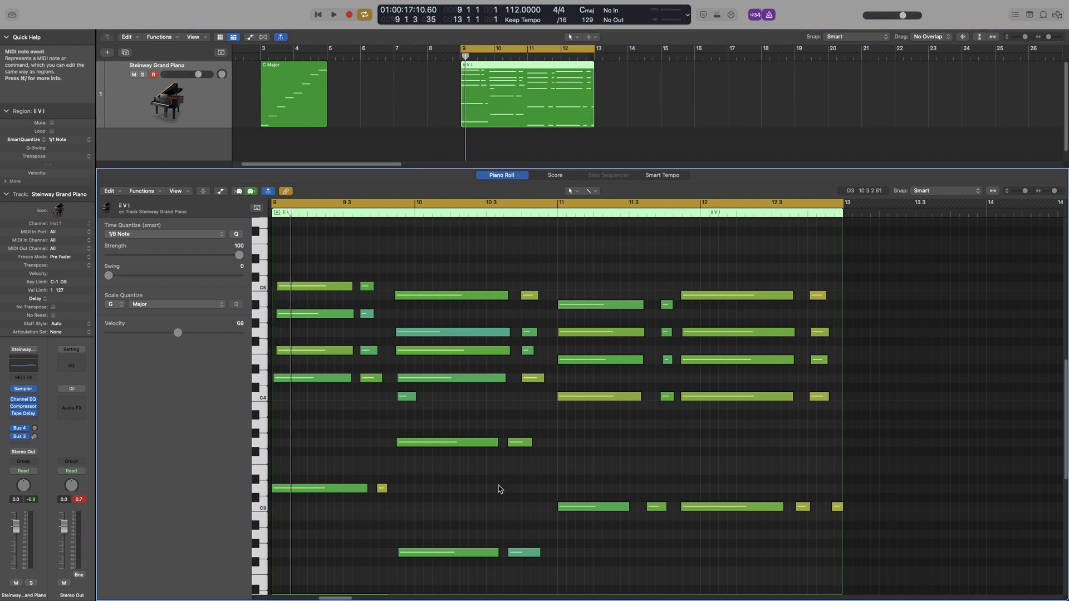
mouse_move(514, 480)
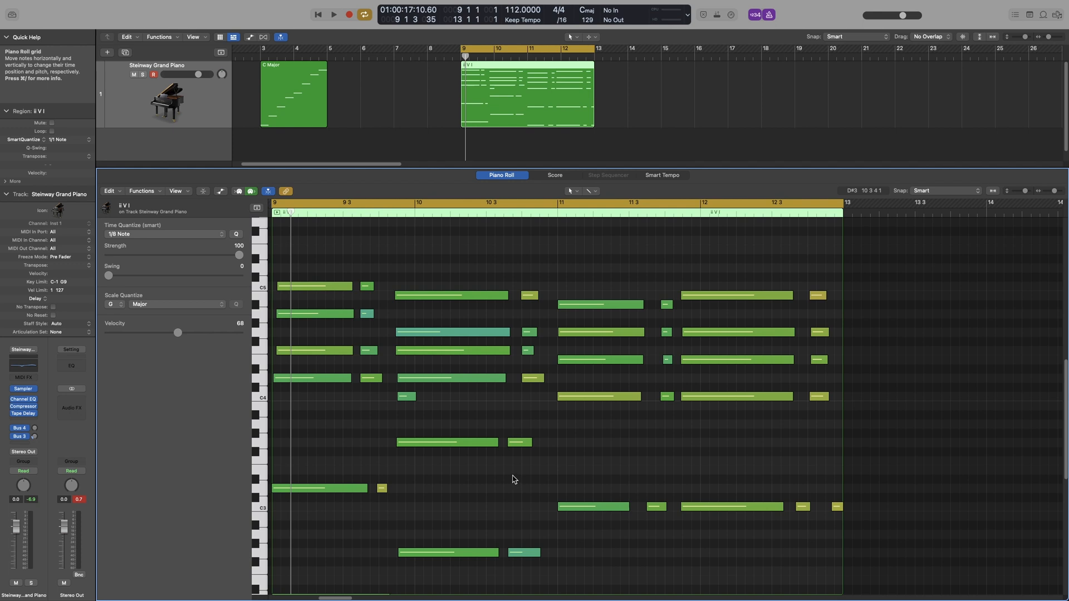
mouse_move(606, 350)
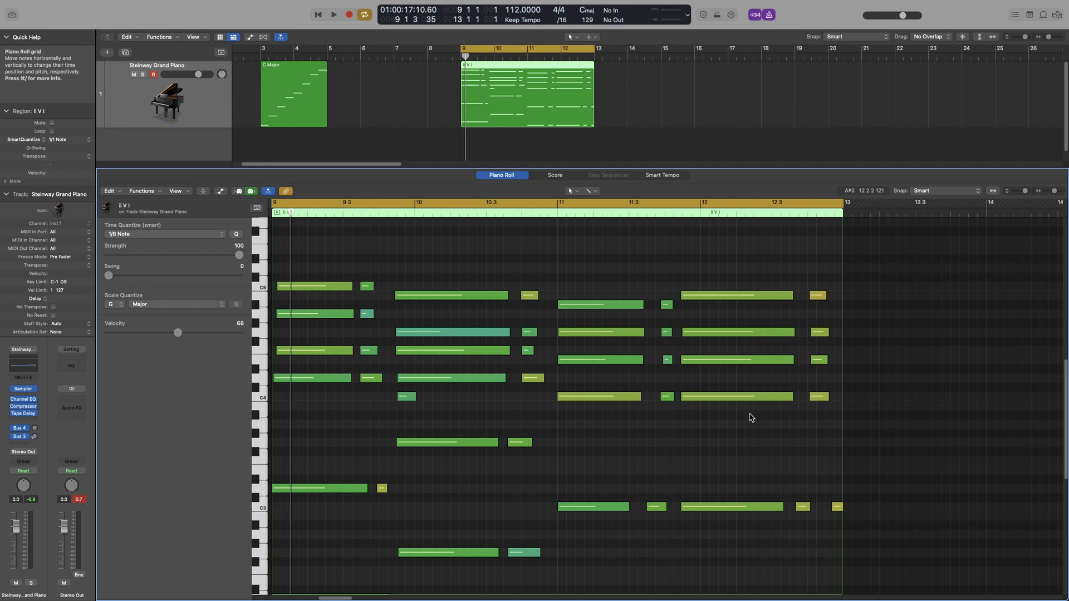
mouse_move(623, 472)
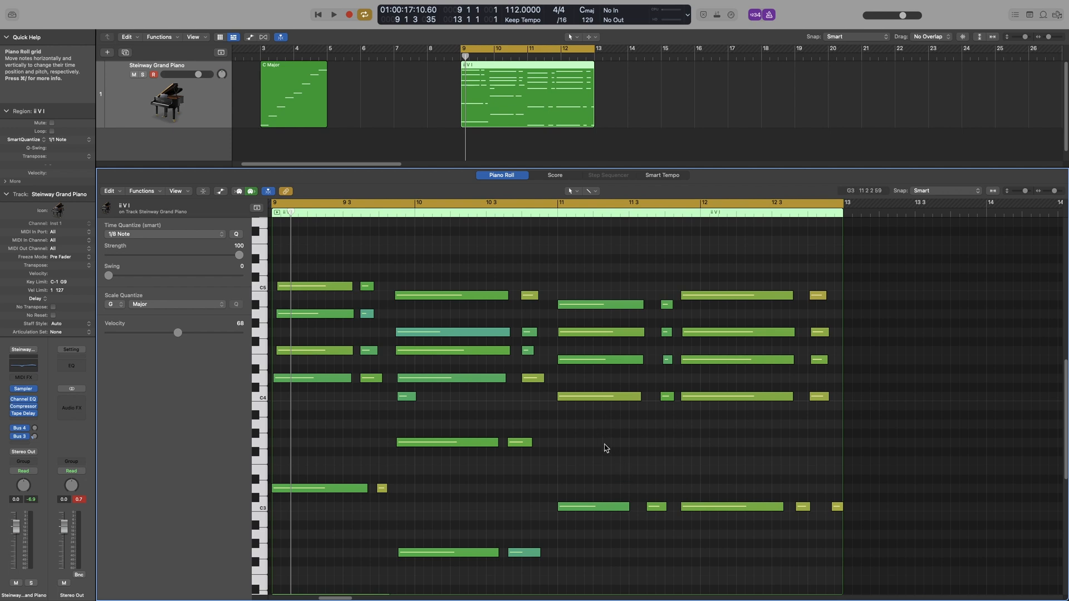
mouse_move(514, 438)
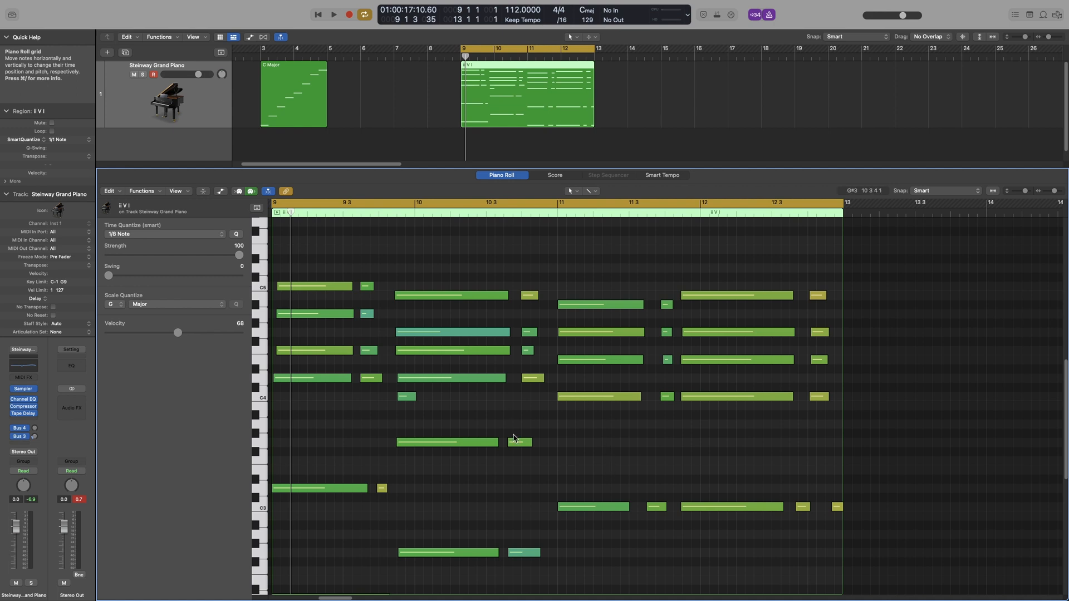
mouse_move(631, 325)
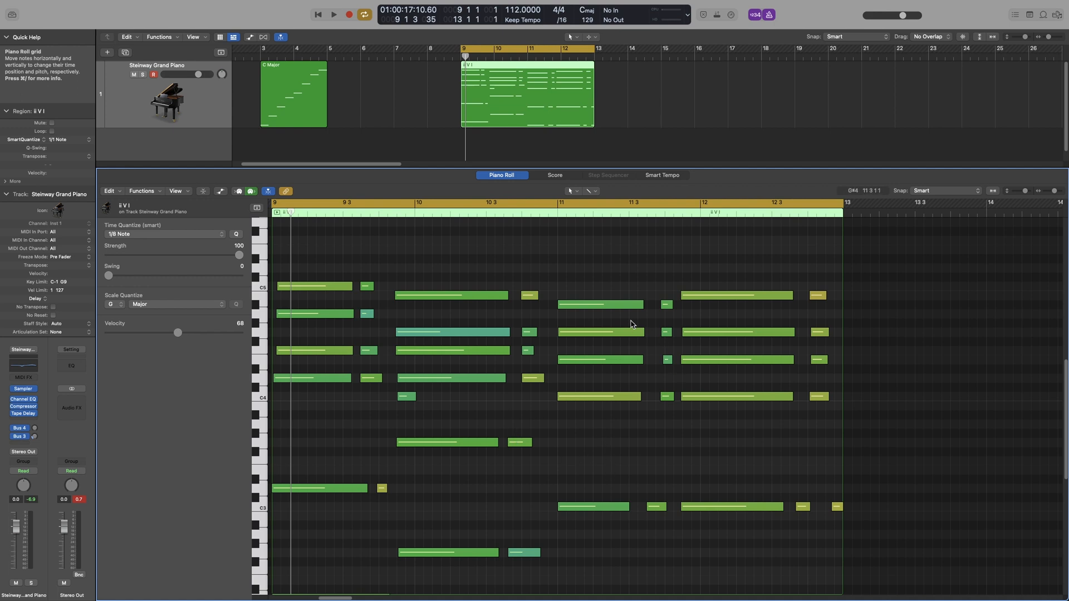
mouse_move(613, 311)
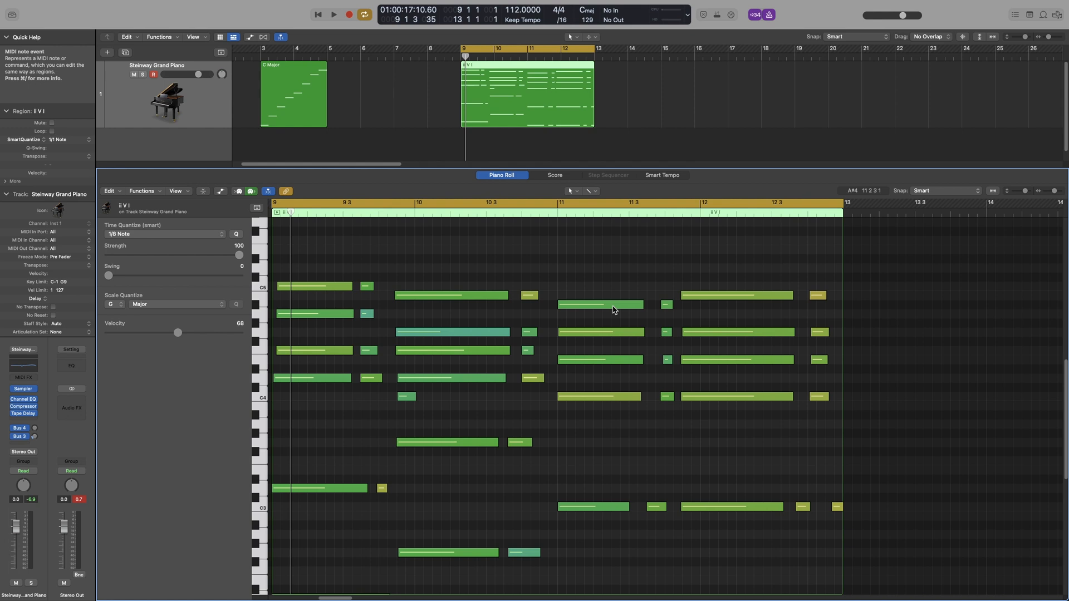
mouse_move(527, 485)
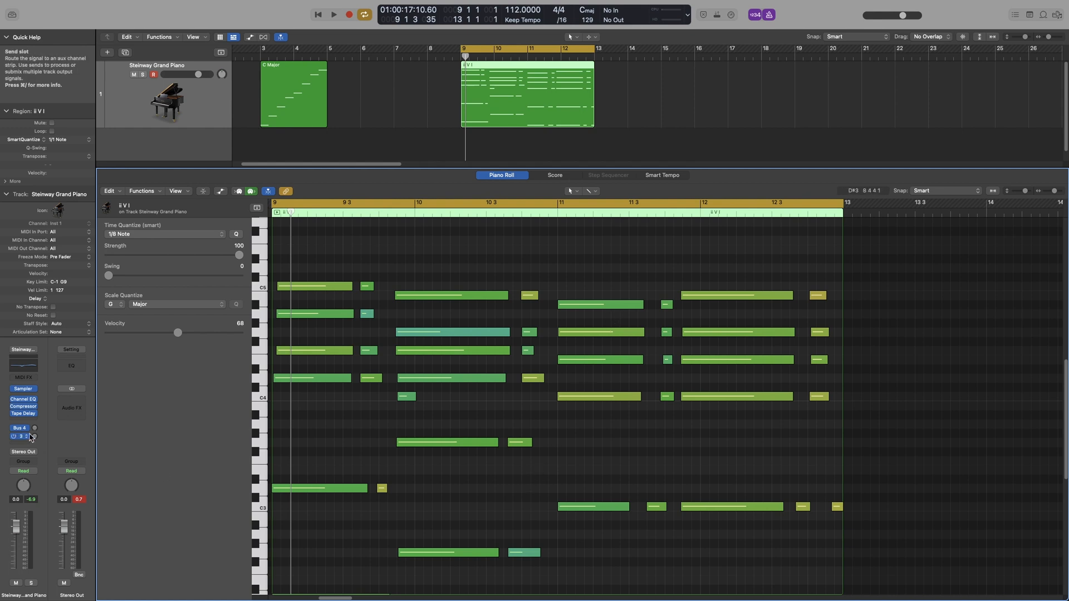
- Set the chord region's Scale Quantize to root C with the Major + b7 scale
left_click(114, 304)
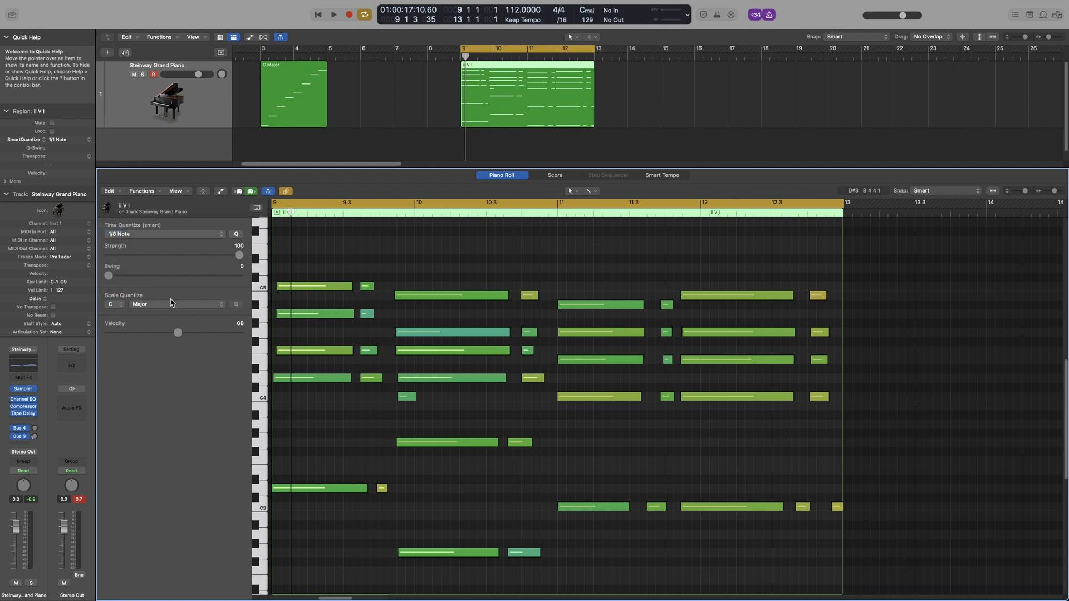
left_click(176, 304)
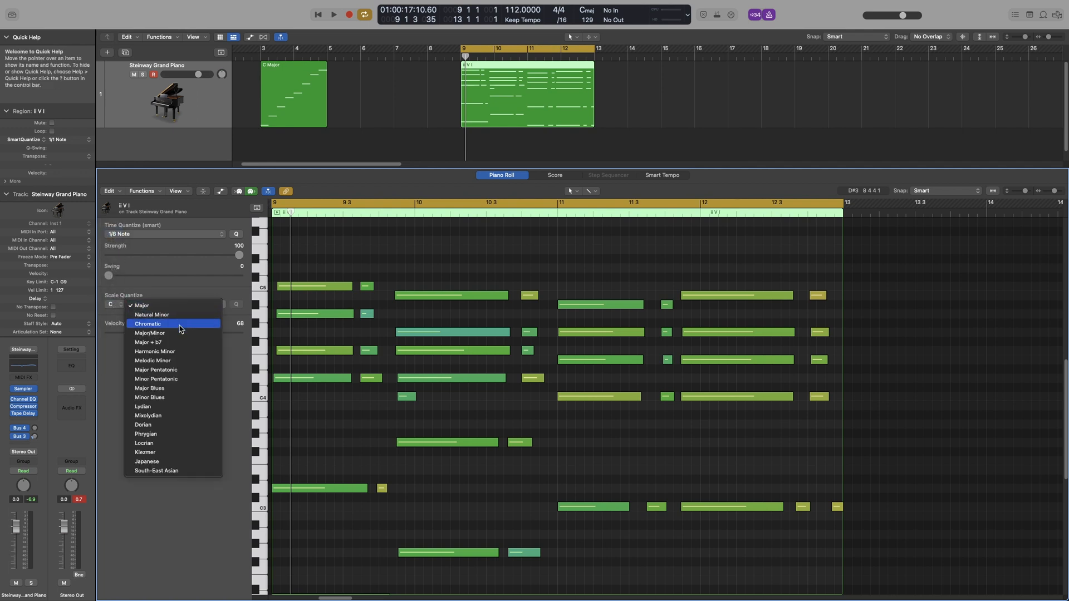
mouse_move(181, 342)
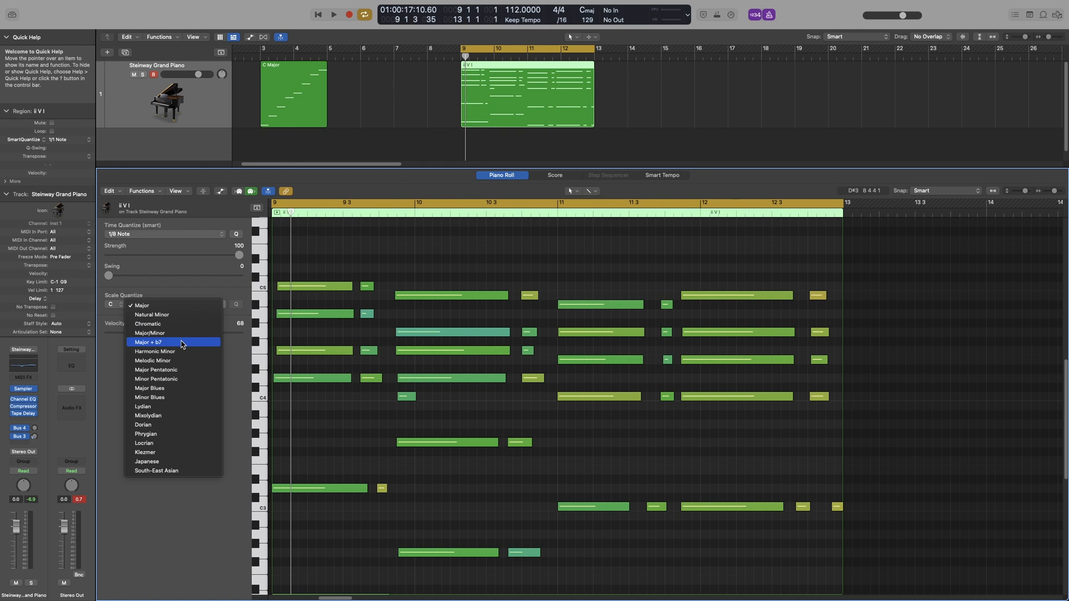
left_click(148, 342)
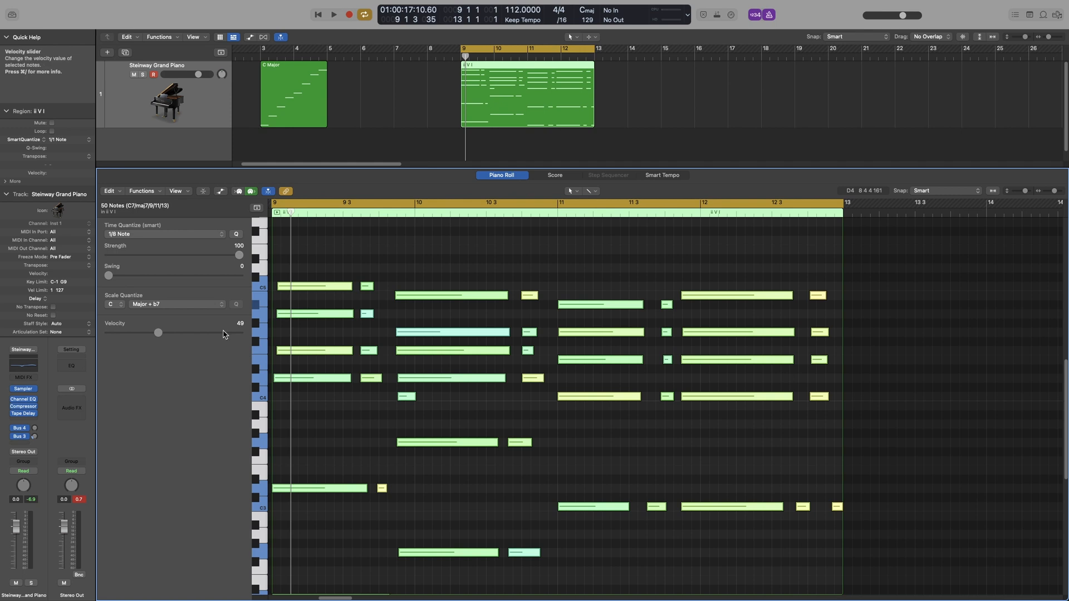
mouse_move(597, 294)
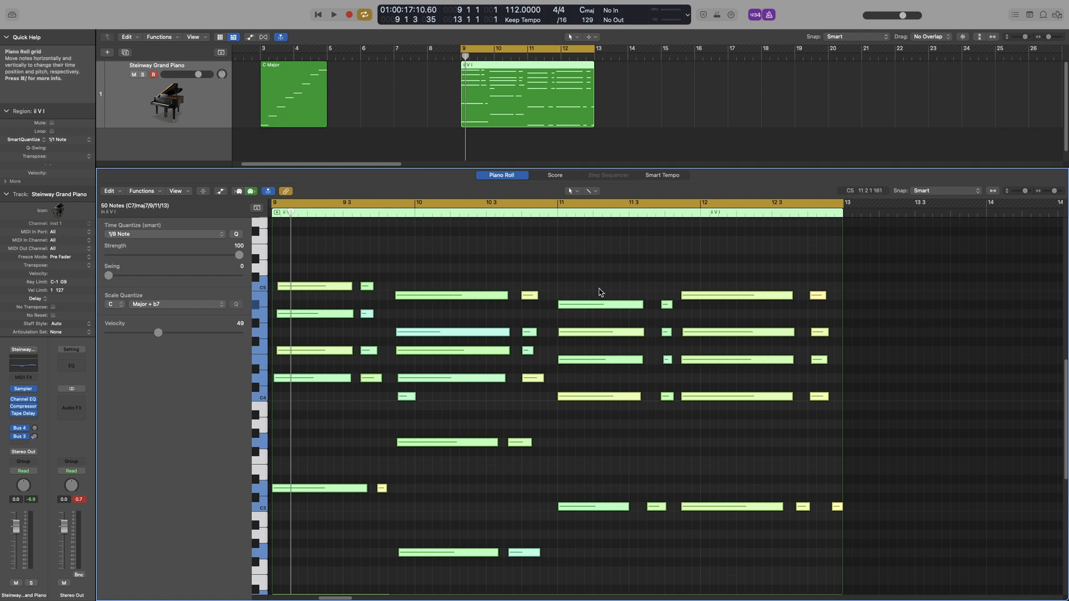
mouse_move(709, 296)
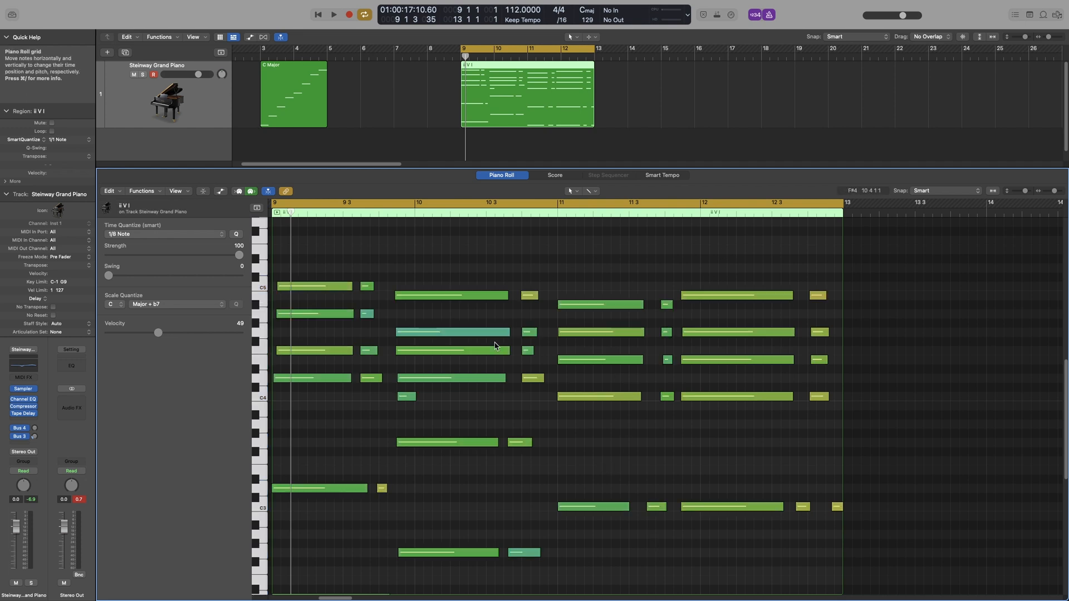
left_click(176, 304)
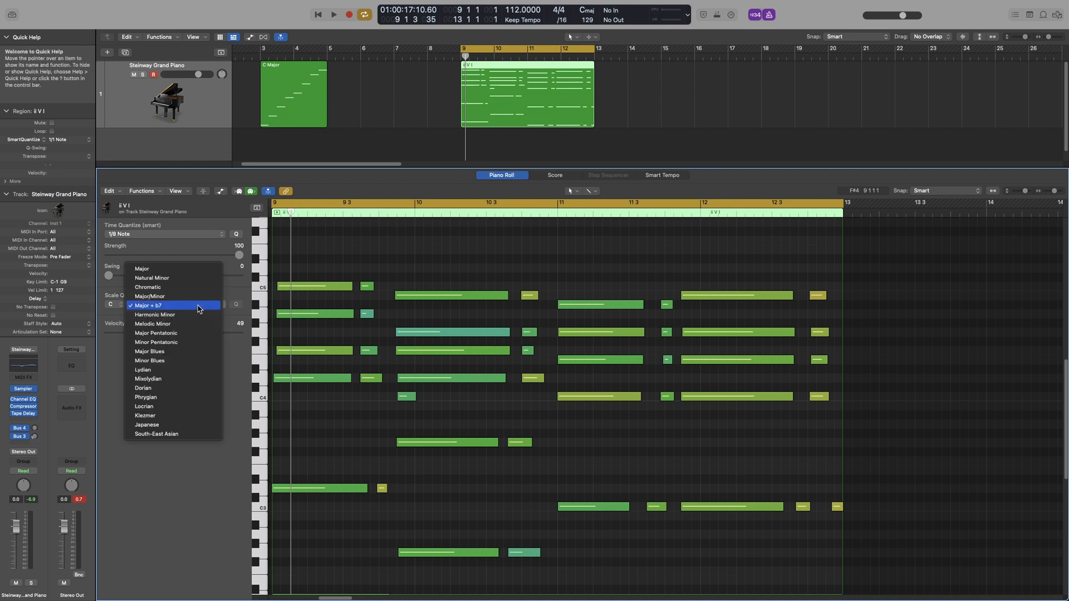
mouse_move(194, 395)
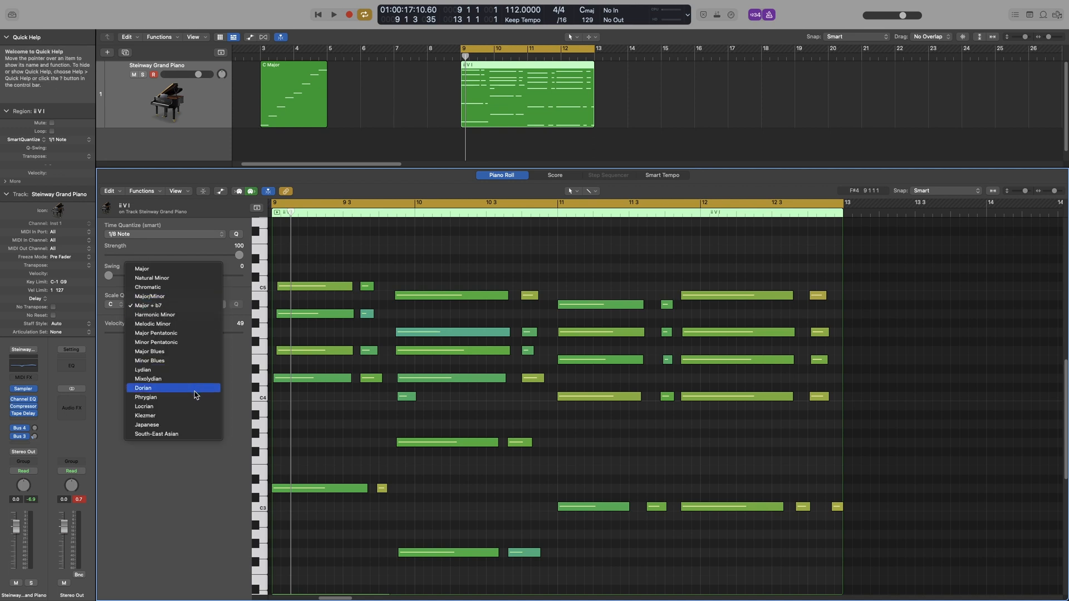
mouse_move(194, 396)
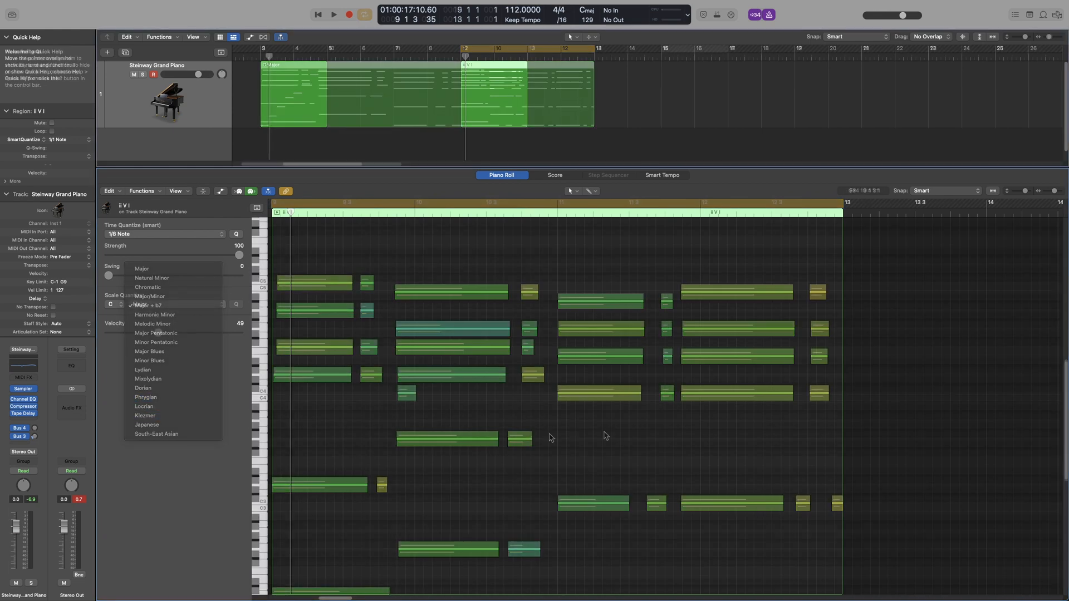
- Select the empty bar-14 region and set its Scale Quantize root to E Major
left_click(141, 268)
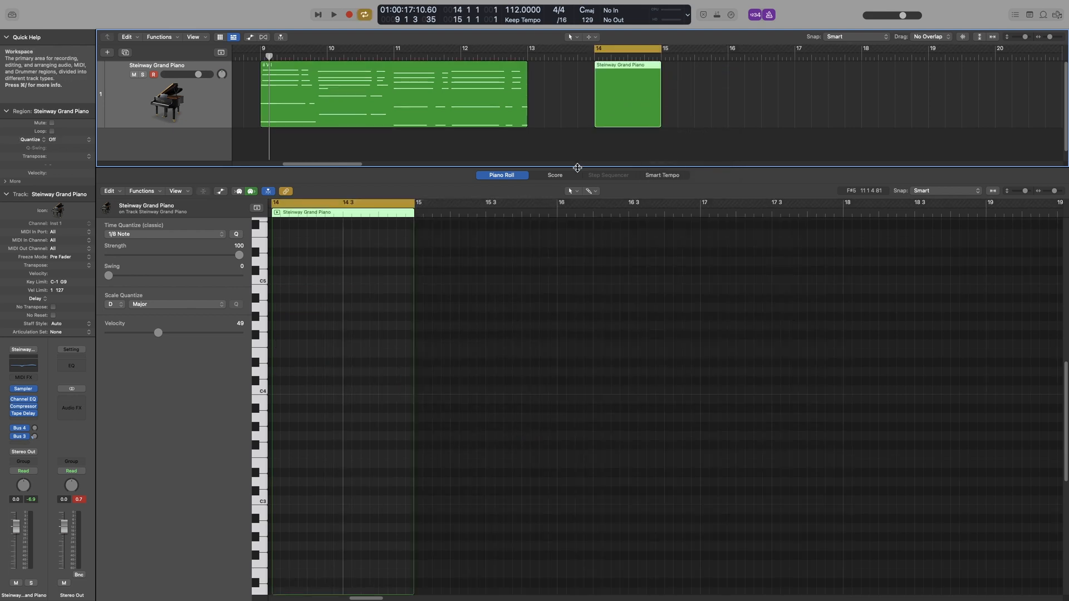
mouse_move(517, 200)
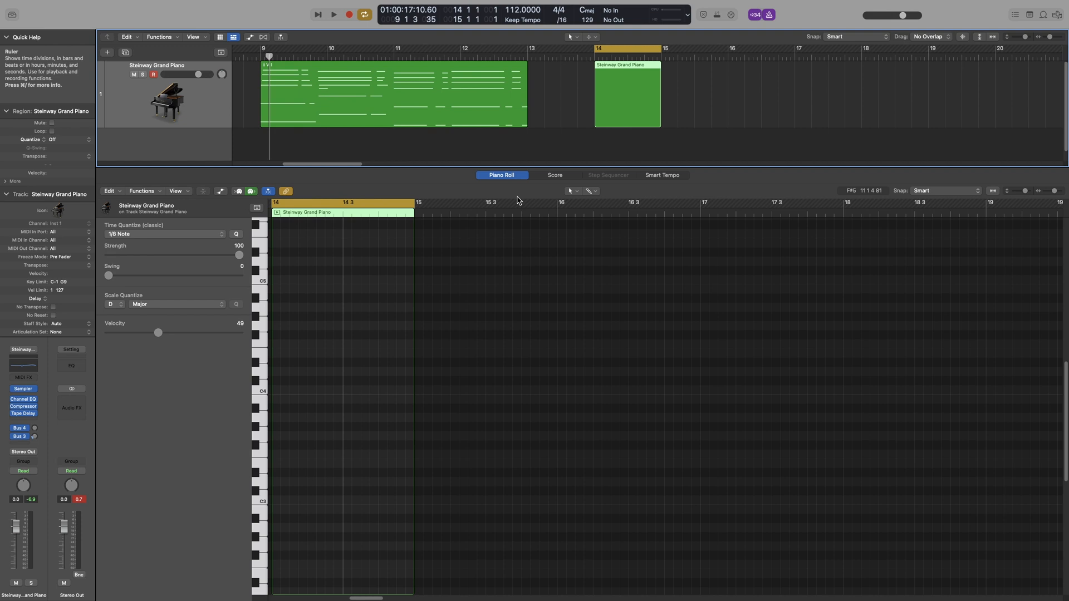
mouse_move(627, 123)
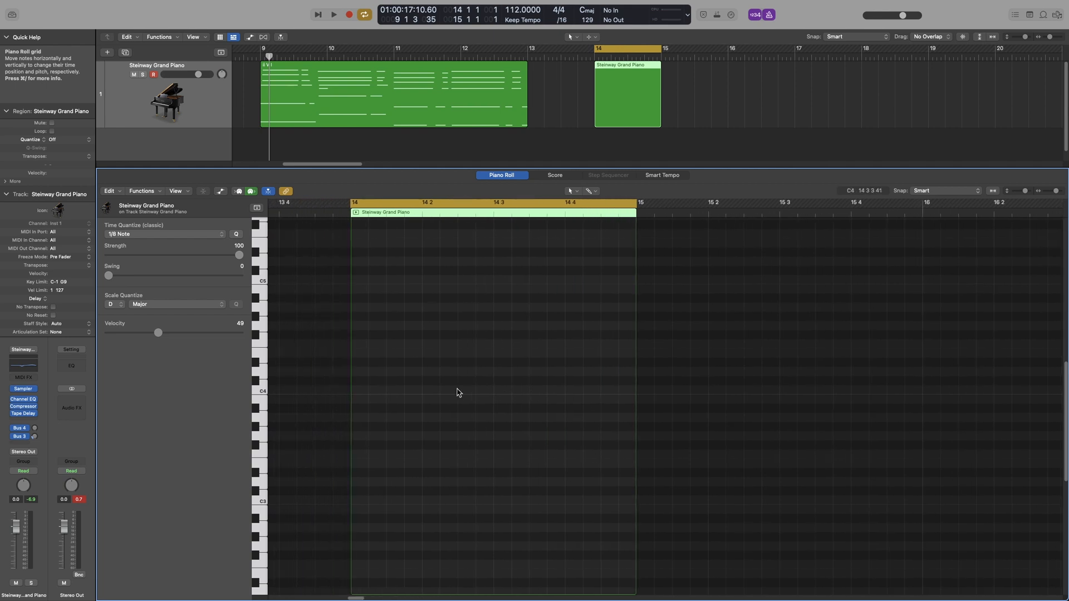
mouse_move(543, 341)
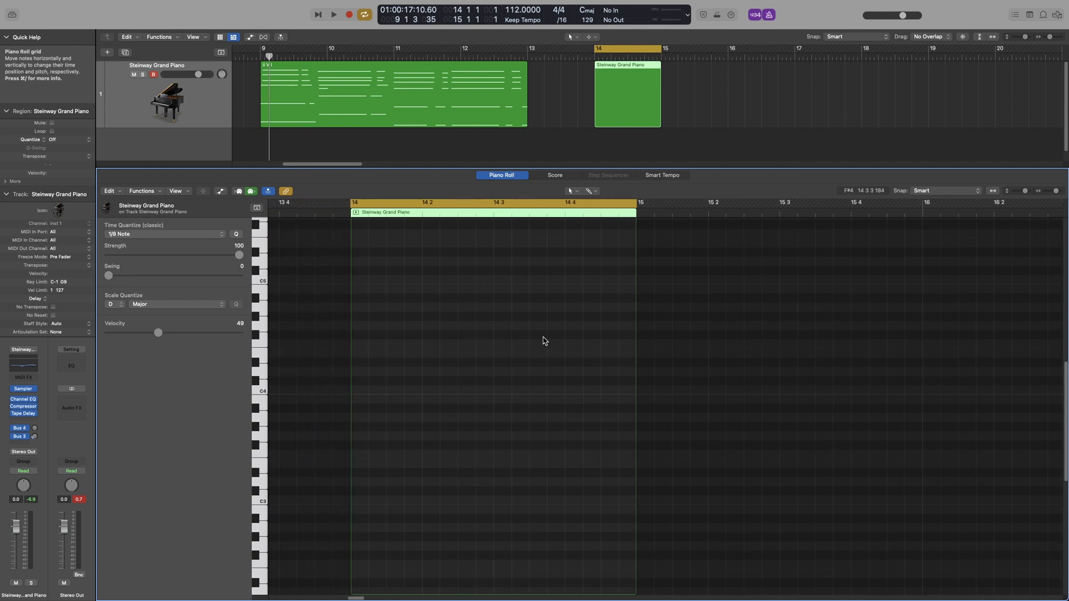
mouse_move(499, 463)
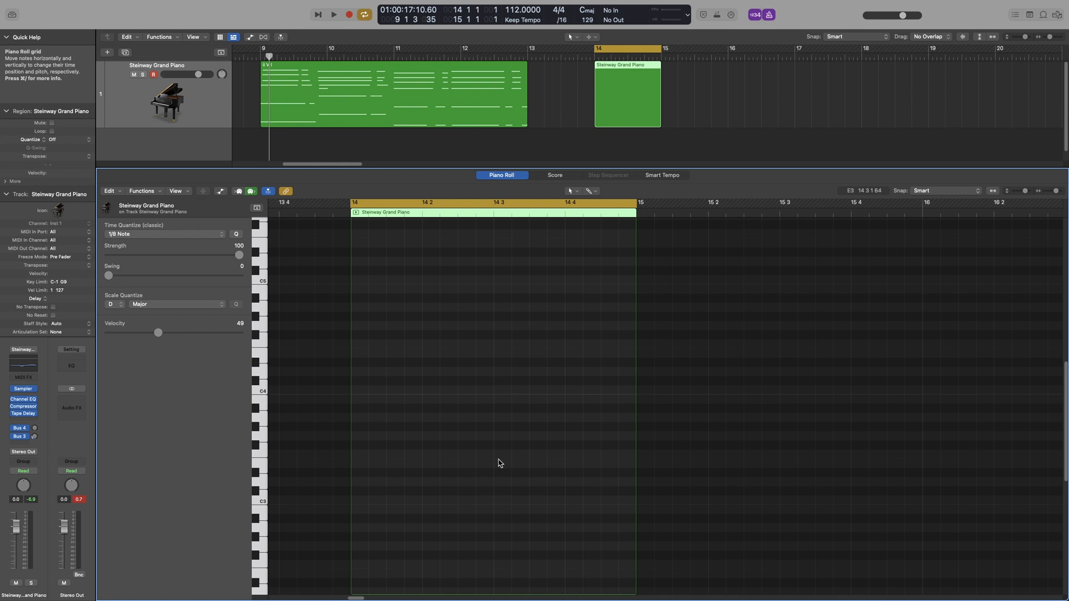
mouse_move(213, 315)
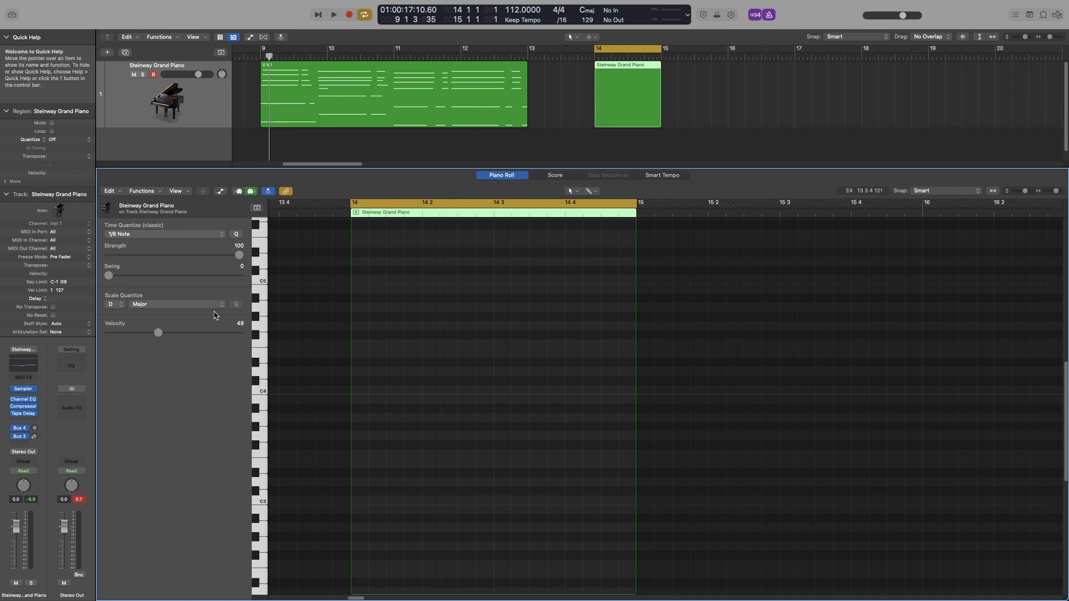
left_click(114, 304)
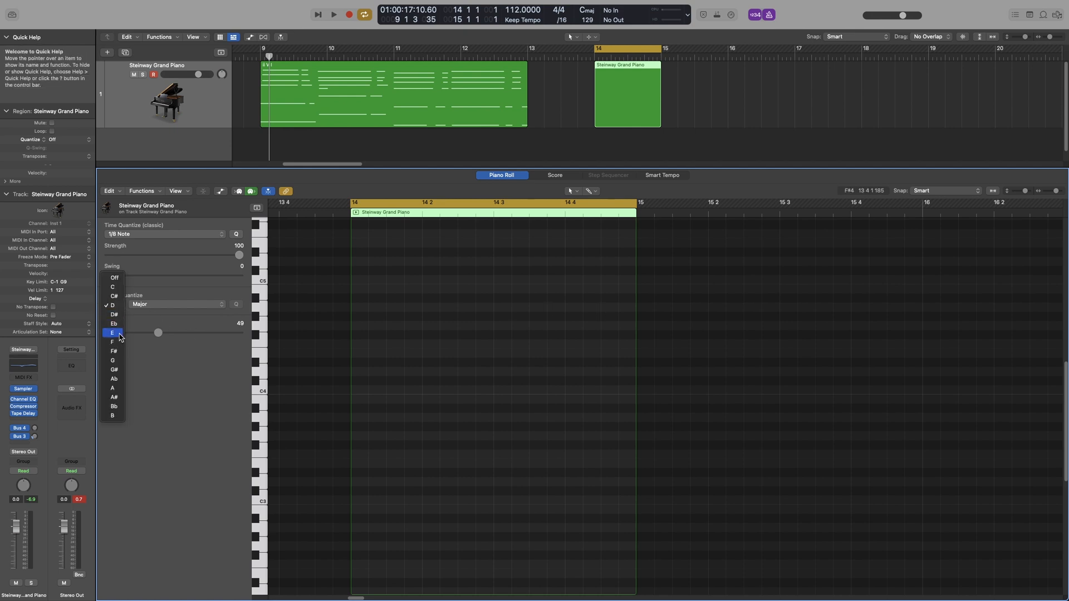
left_click(112, 333)
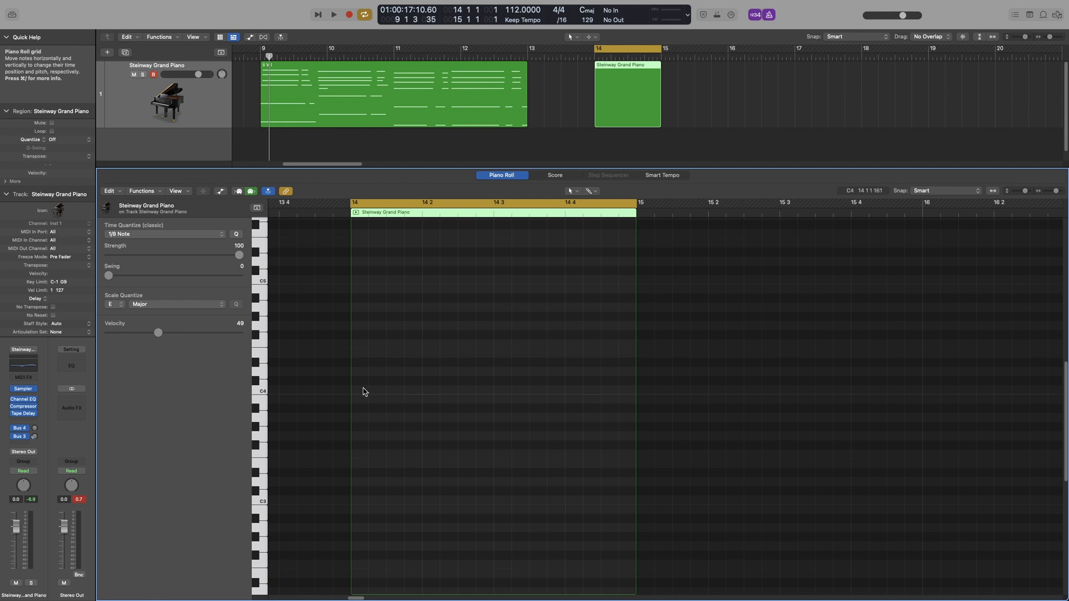